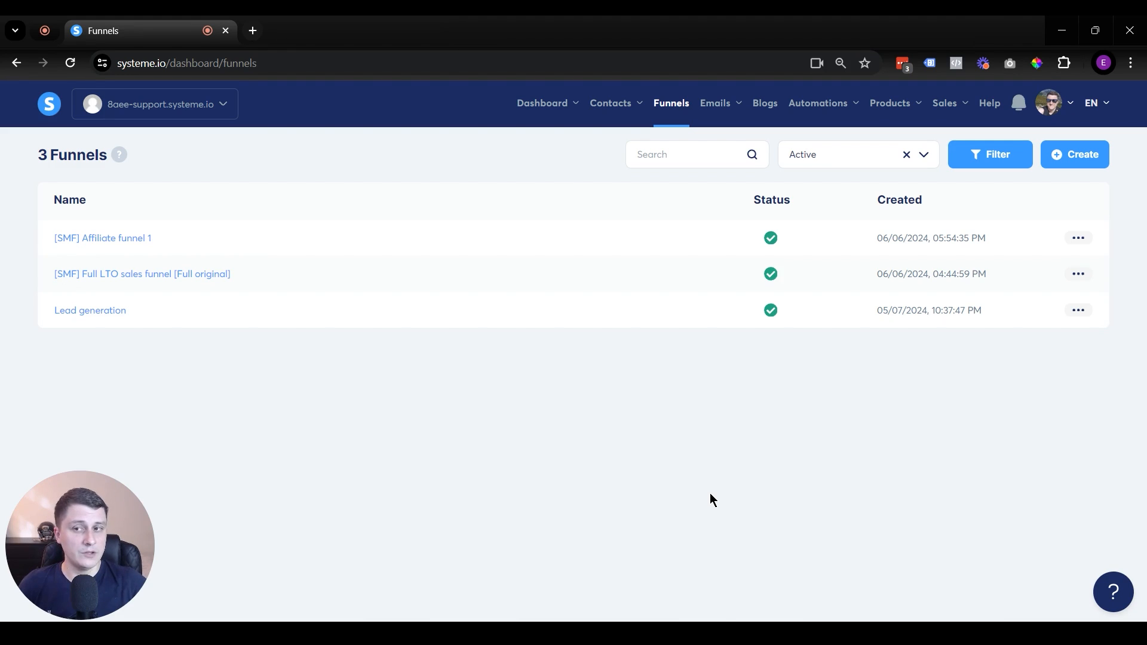
pyautogui.moveTo(720, 473)
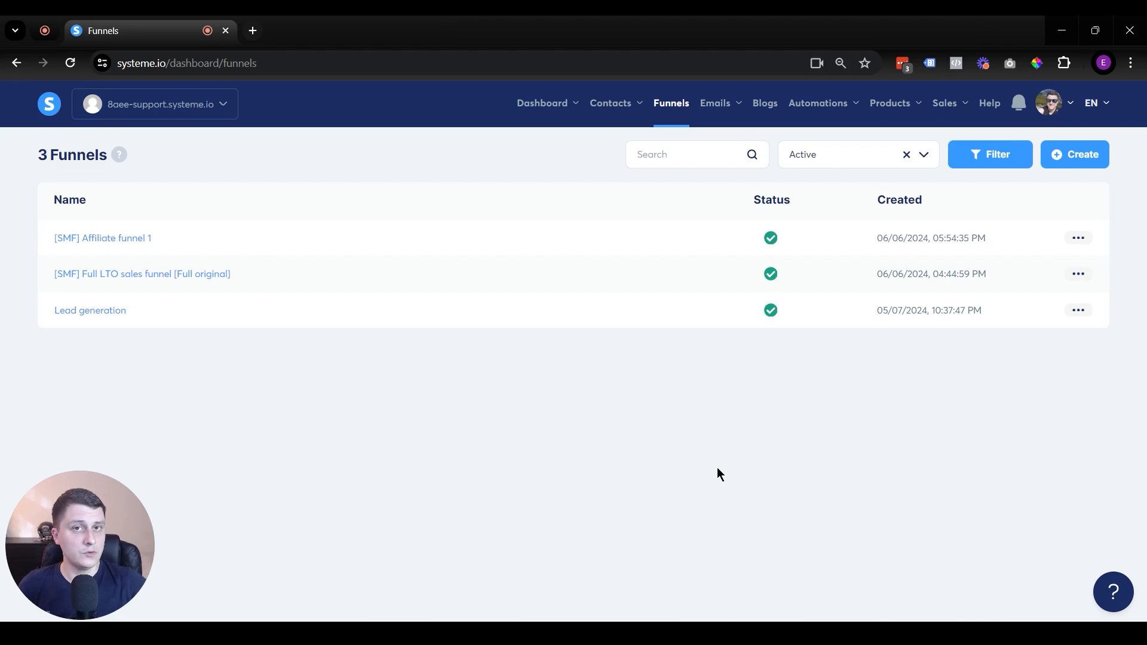
pyautogui.moveTo(356, 441)
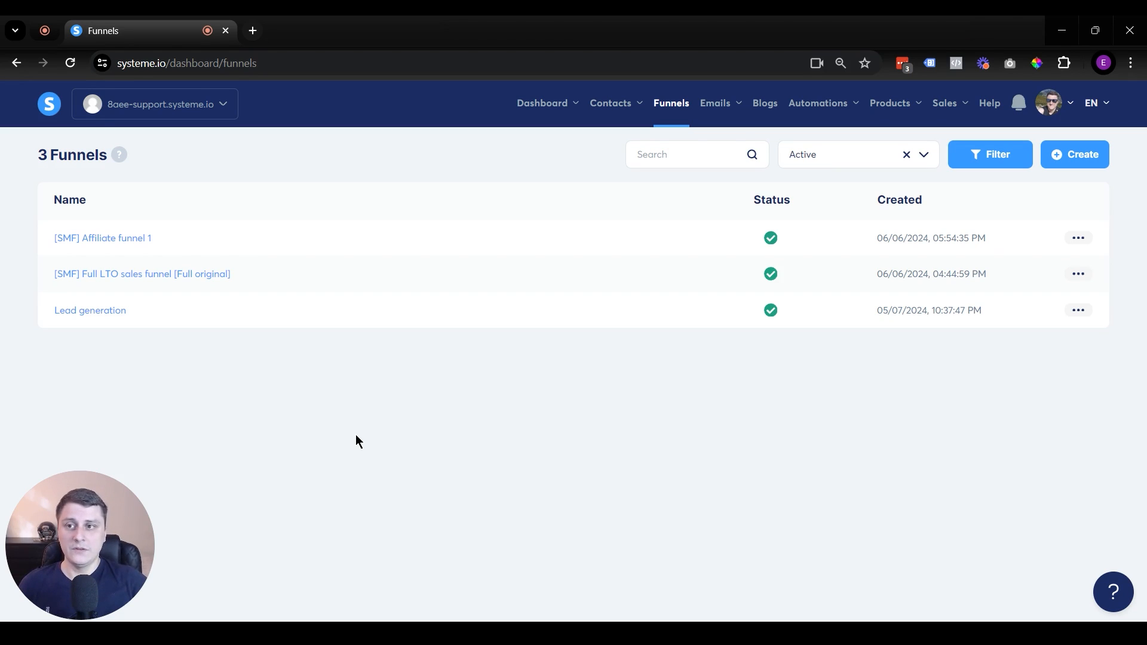
pyautogui.moveTo(490, 486)
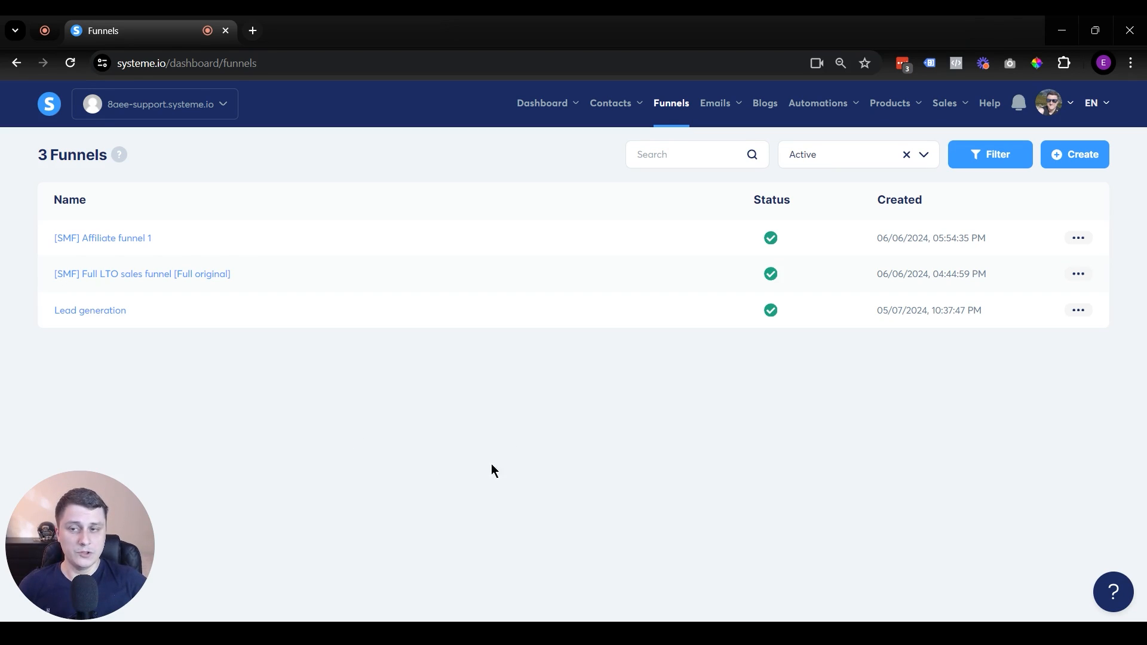
pyautogui.moveTo(266, 224)
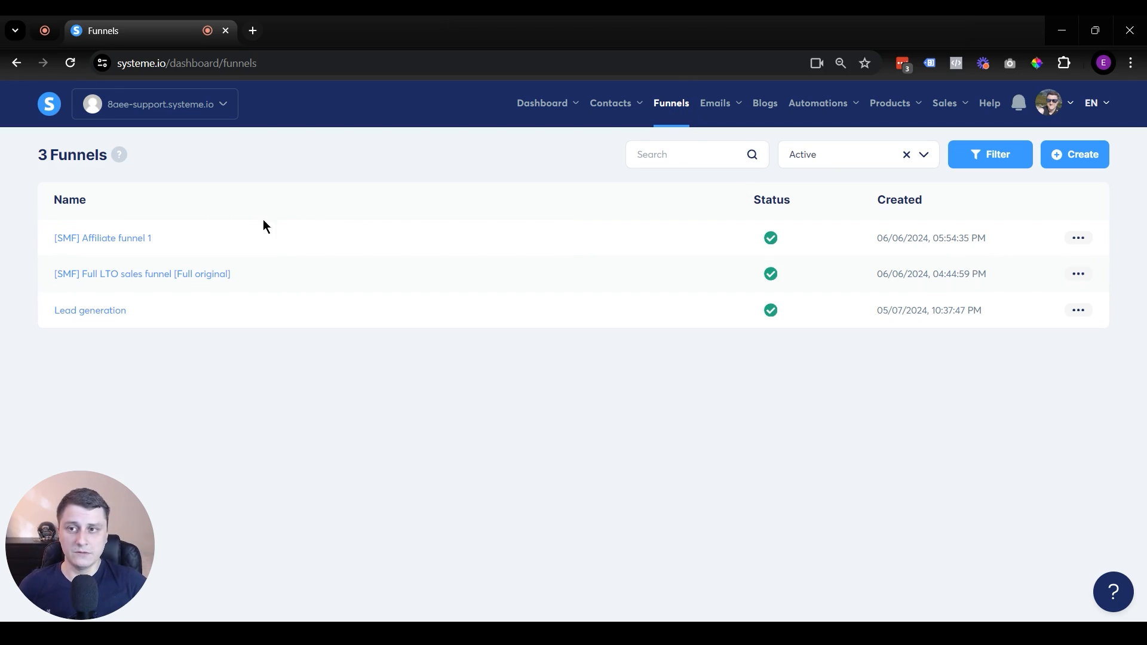
pyautogui.moveTo(155, 242)
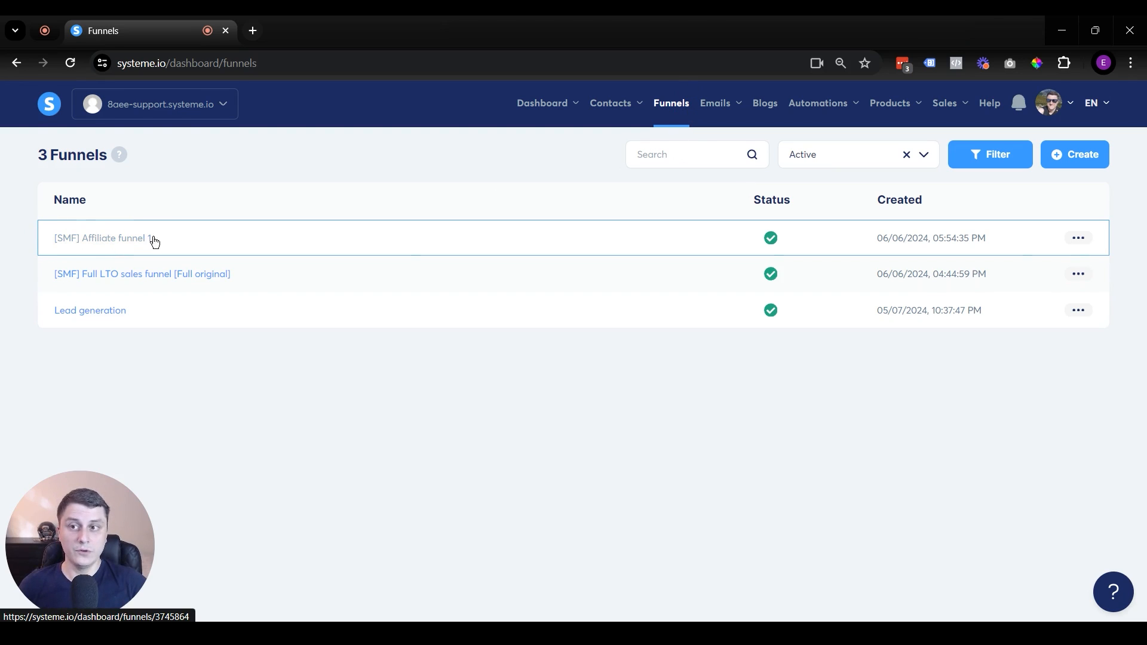
# Look at Affiliate funnel 1's settings and close them without changes.
pyautogui.click(1078, 238)
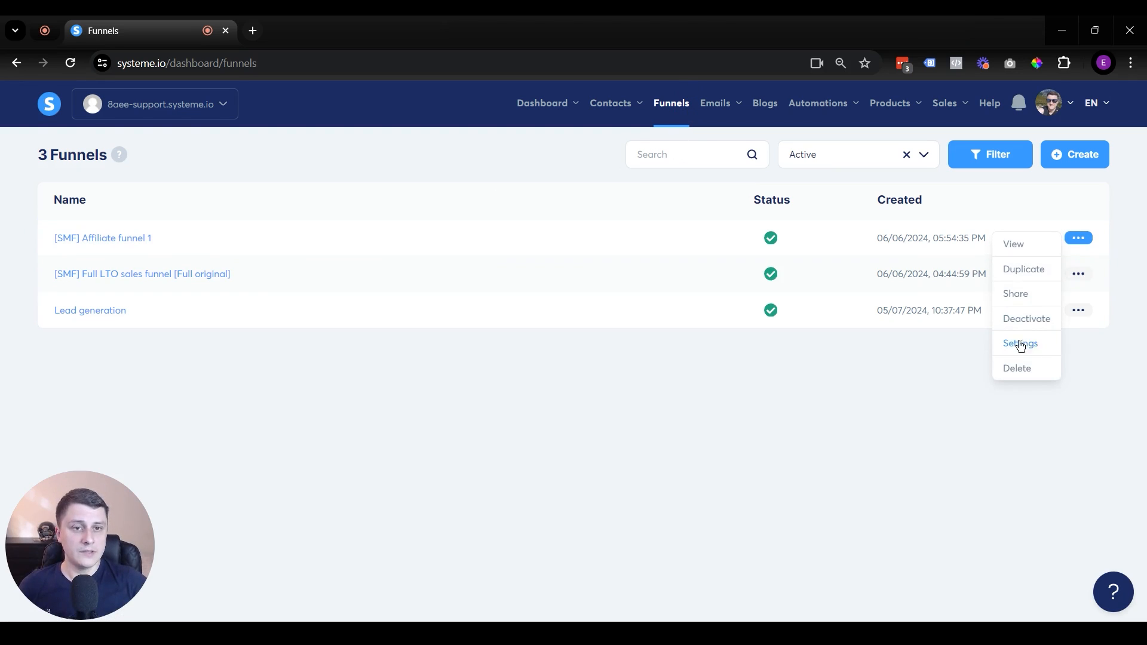
pyautogui.moveTo(1033, 349)
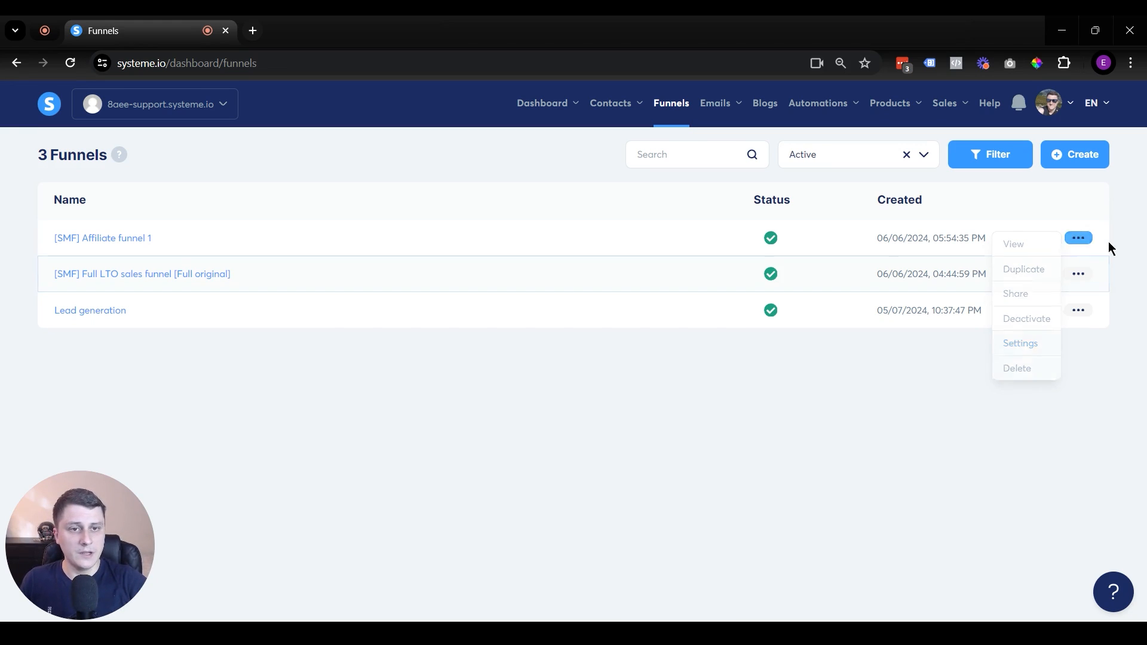
pyautogui.click(1020, 343)
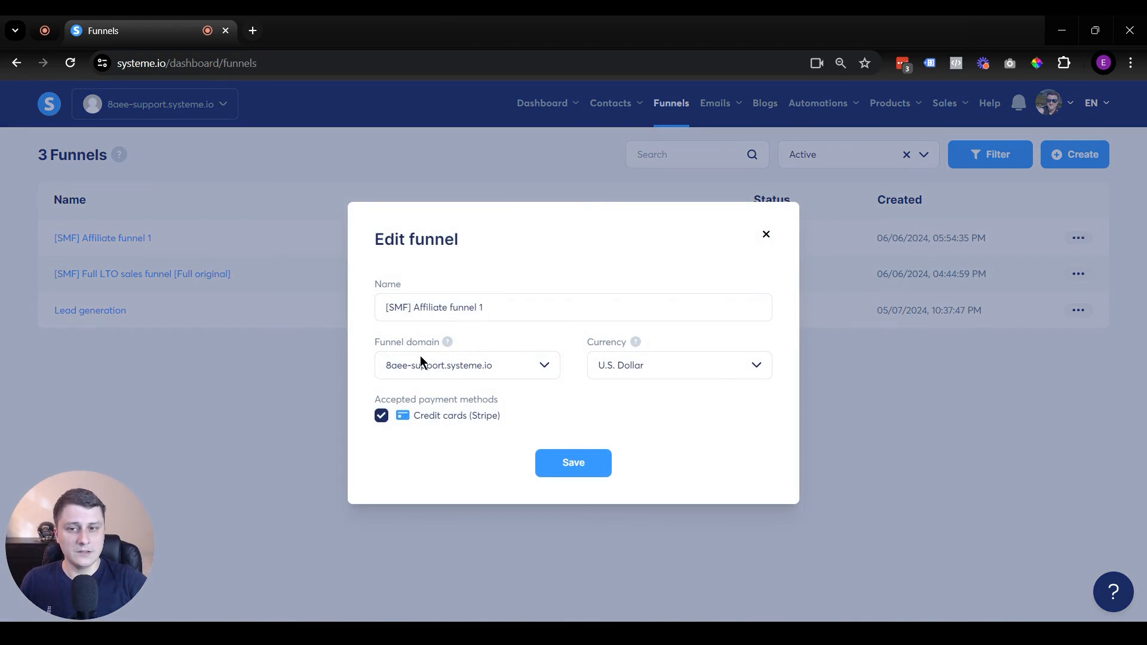
pyautogui.click(466, 366)
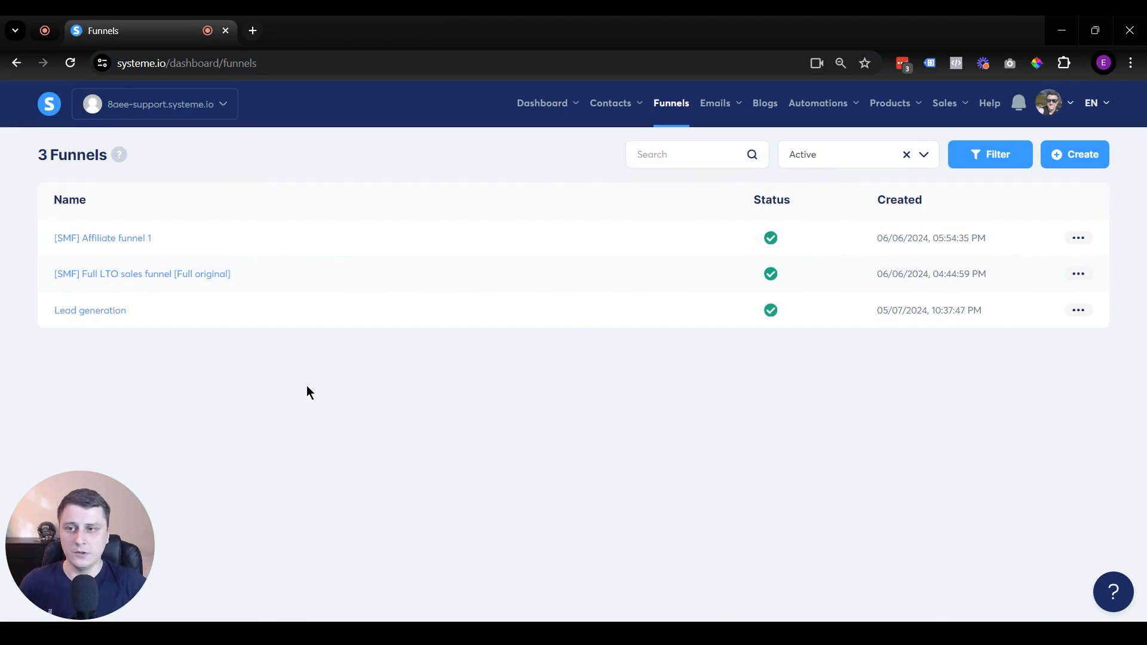
pyautogui.moveTo(194, 282)
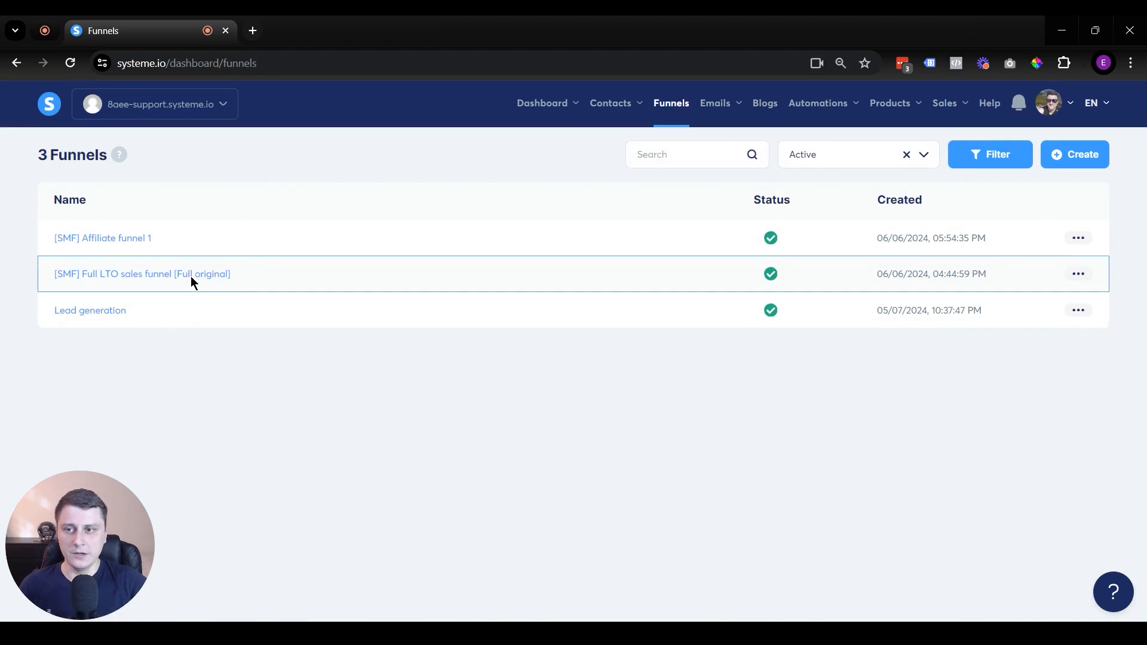
# Edit the Squeeze page step's URL path, replacing fbb with optin- and junk before clearing it.
pyautogui.click(103, 238)
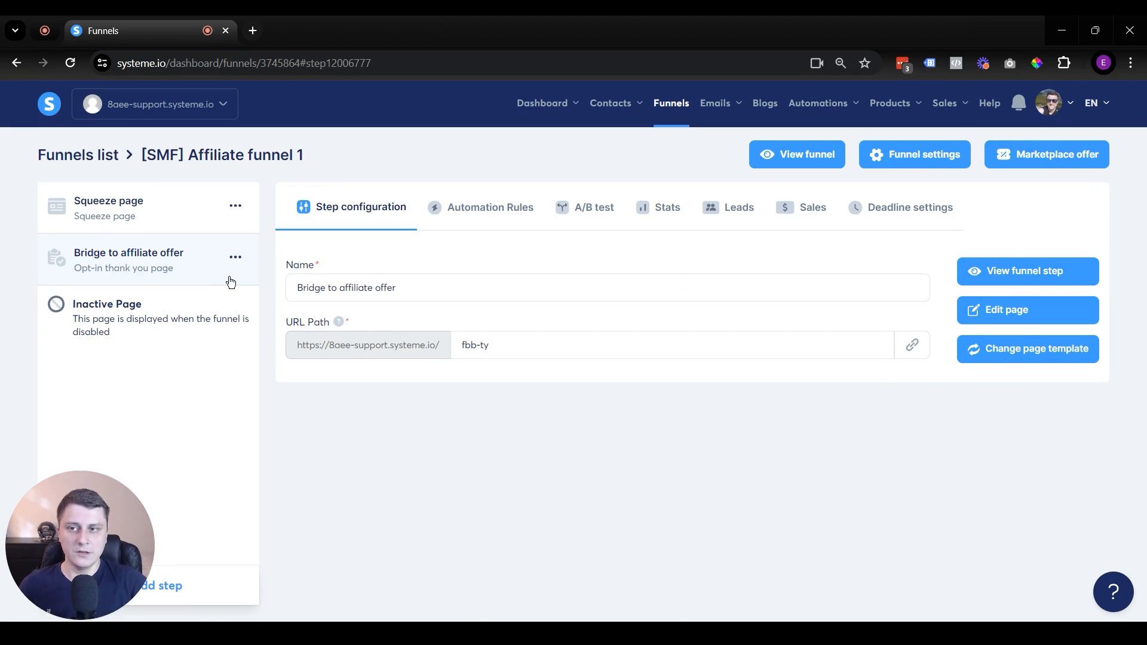
pyautogui.click(109, 208)
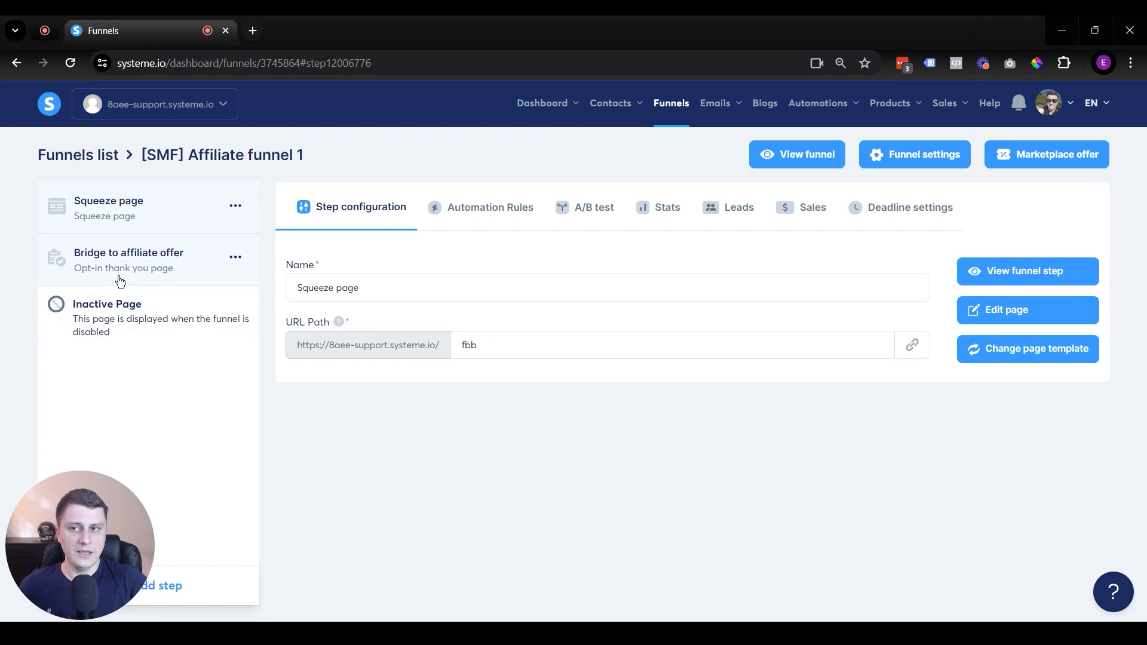
pyautogui.click(129, 259)
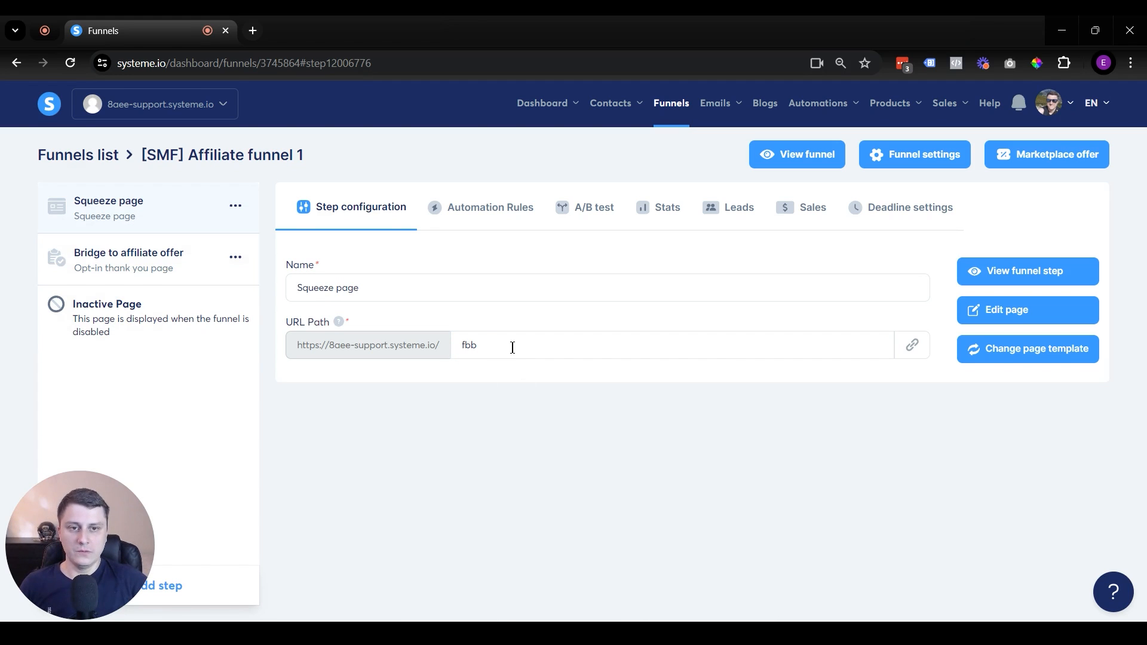
pyautogui.doubleClick(468, 344)
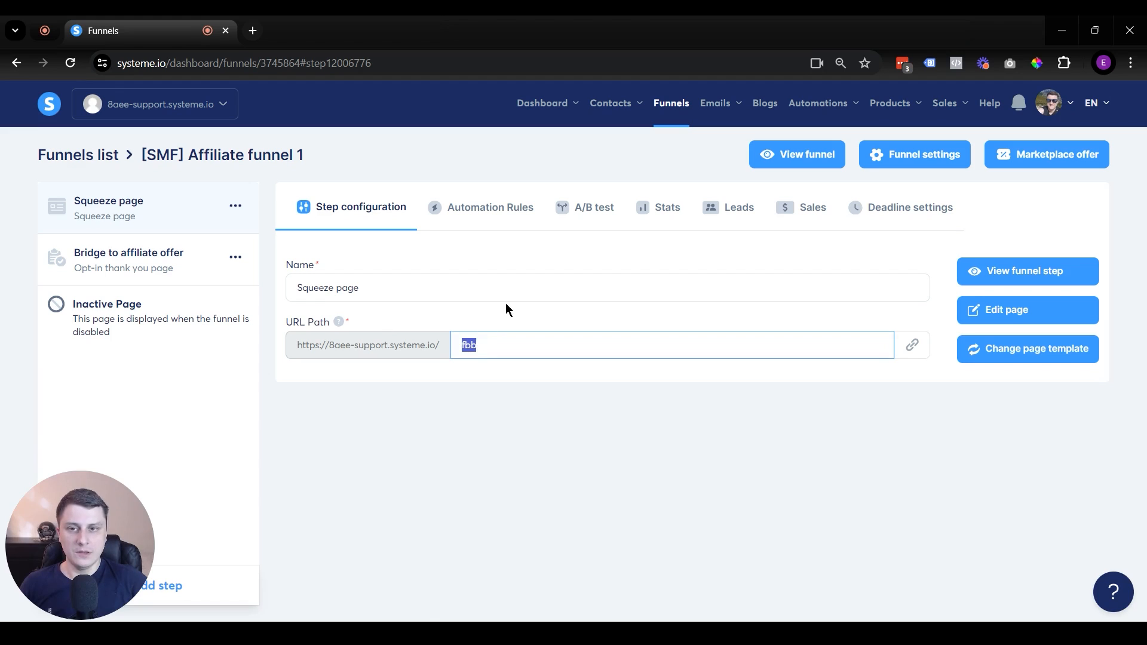
pyautogui.moveTo(497, 318)
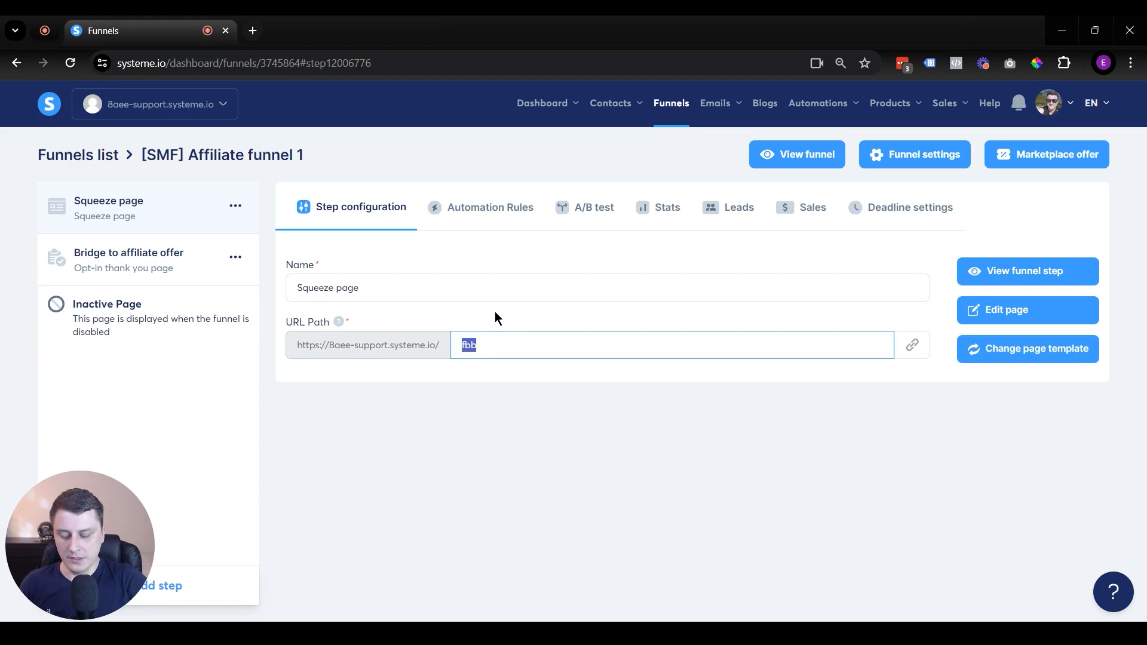
pyautogui.write('optin-page')
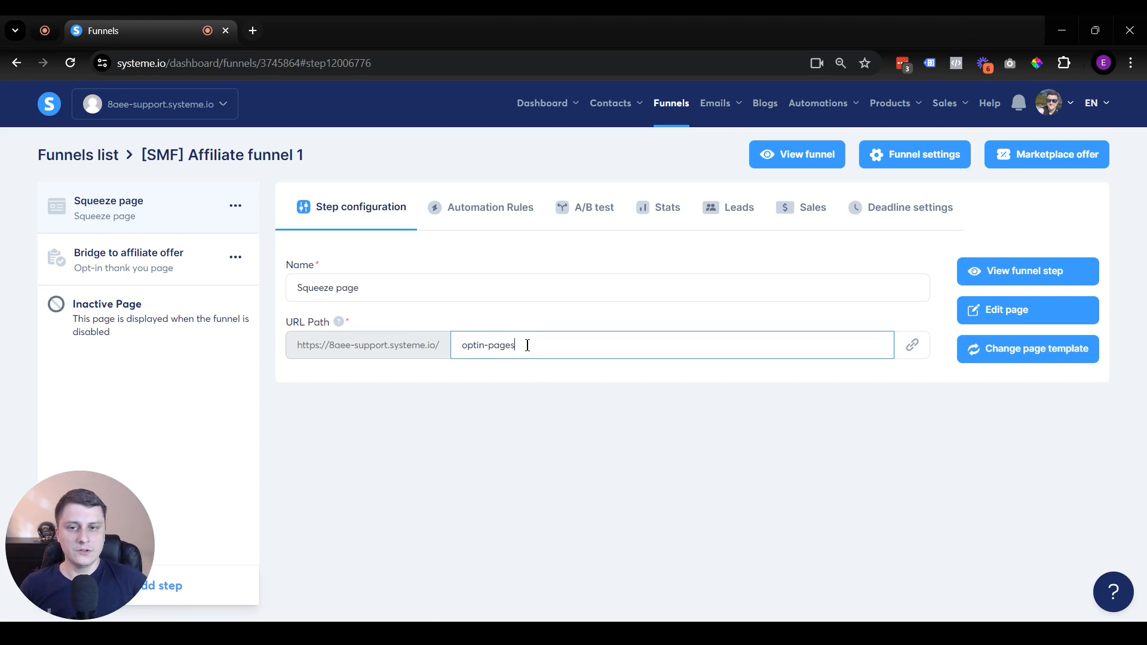
pyautogui.write('sssss')
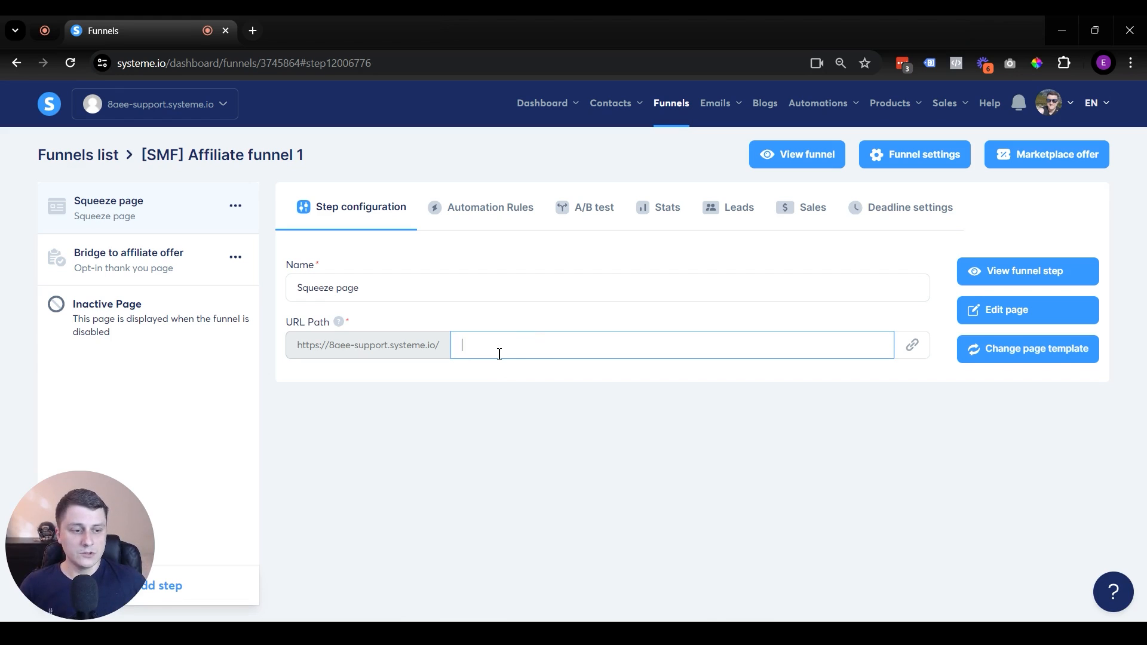
# Set the Squeeze page URL path to lowercase optin after trying uppercase OPTIN.
pyautogui.write('OPTIN')
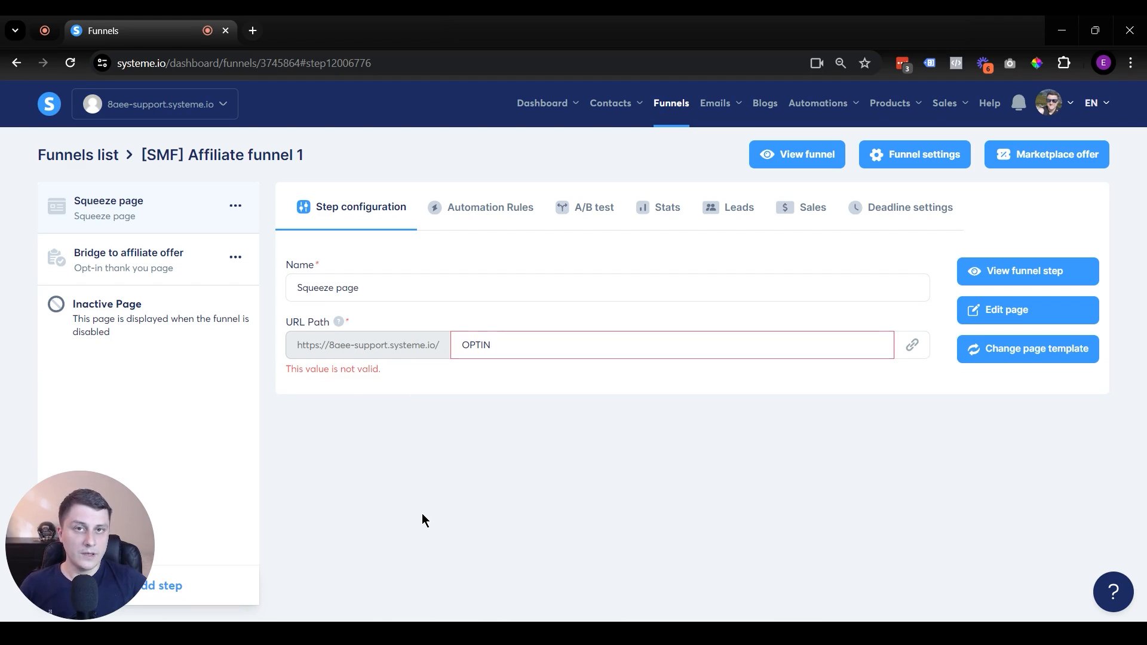
pyautogui.doubleClick(476, 345)
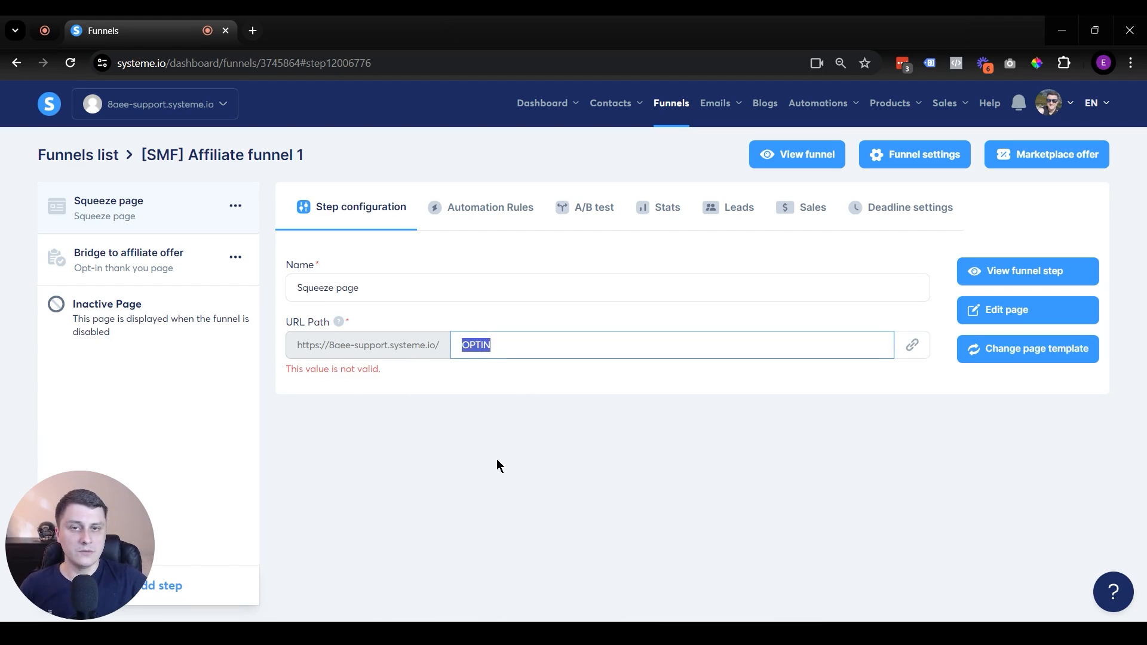
pyautogui.click(515, 344)
pyautogui.write('optin')
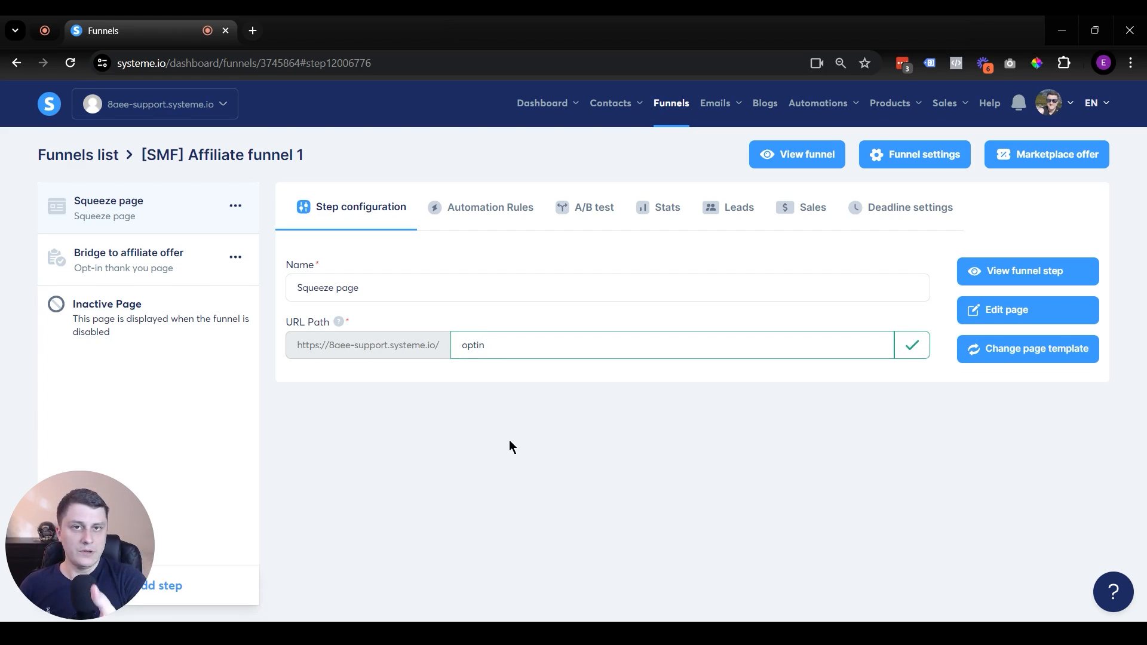
pyautogui.click(913, 344)
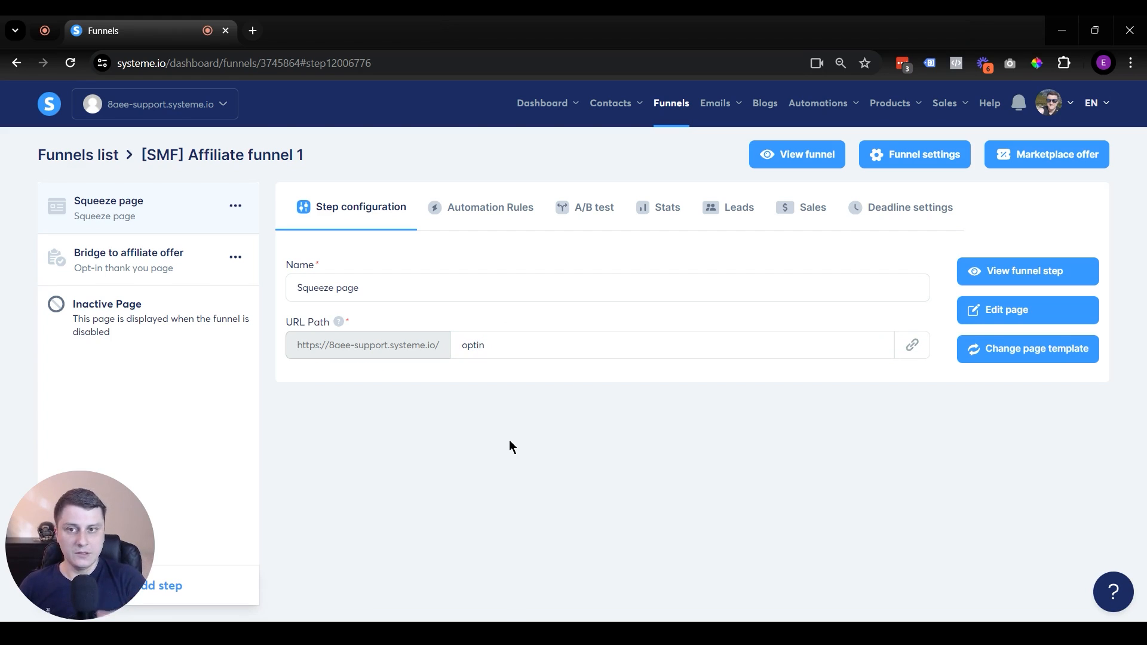
pyautogui.moveTo(350, 261)
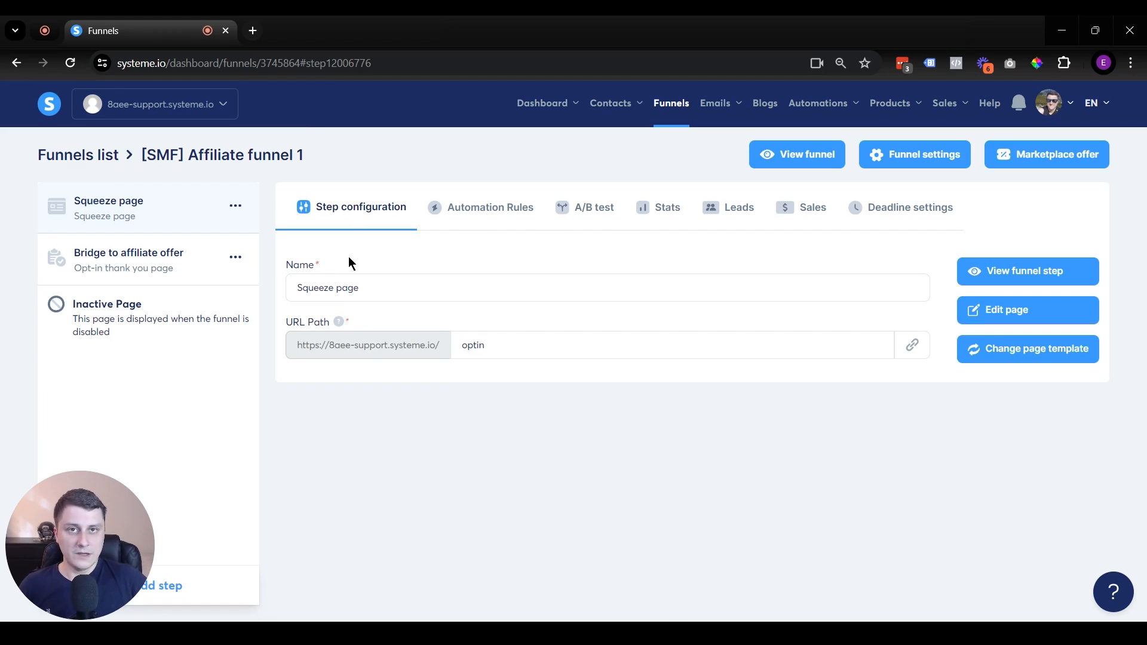
# Re-edit the path to optin page, which systeme.io flags as invalid.
pyautogui.click(505, 337)
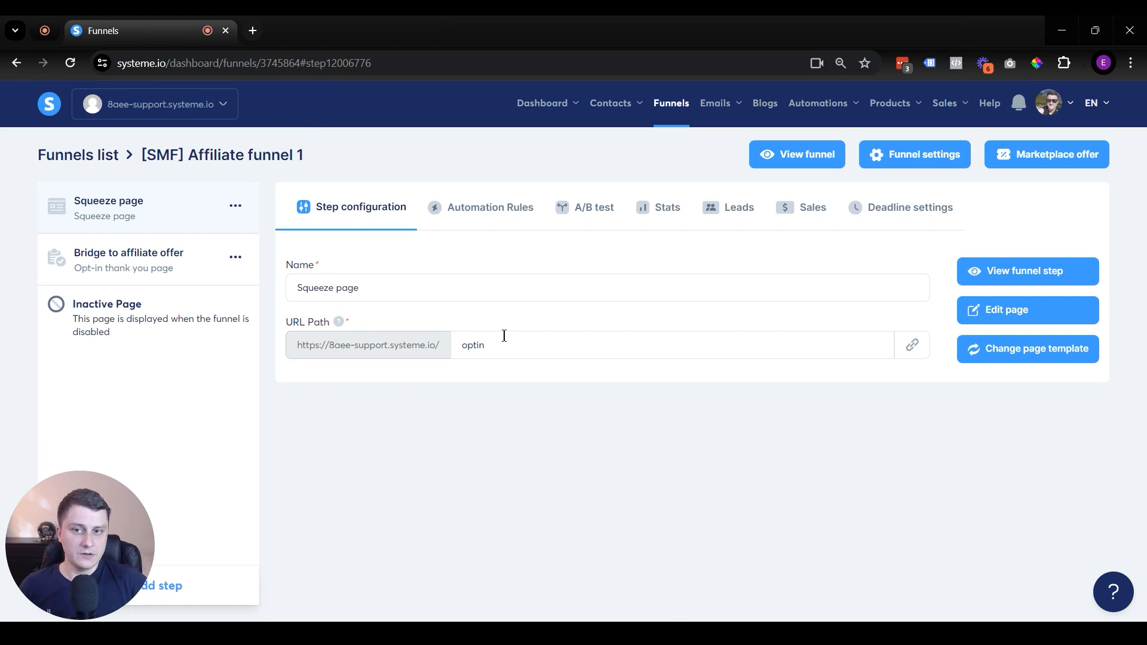
pyautogui.click(518, 344)
pyautogui.write(' page')
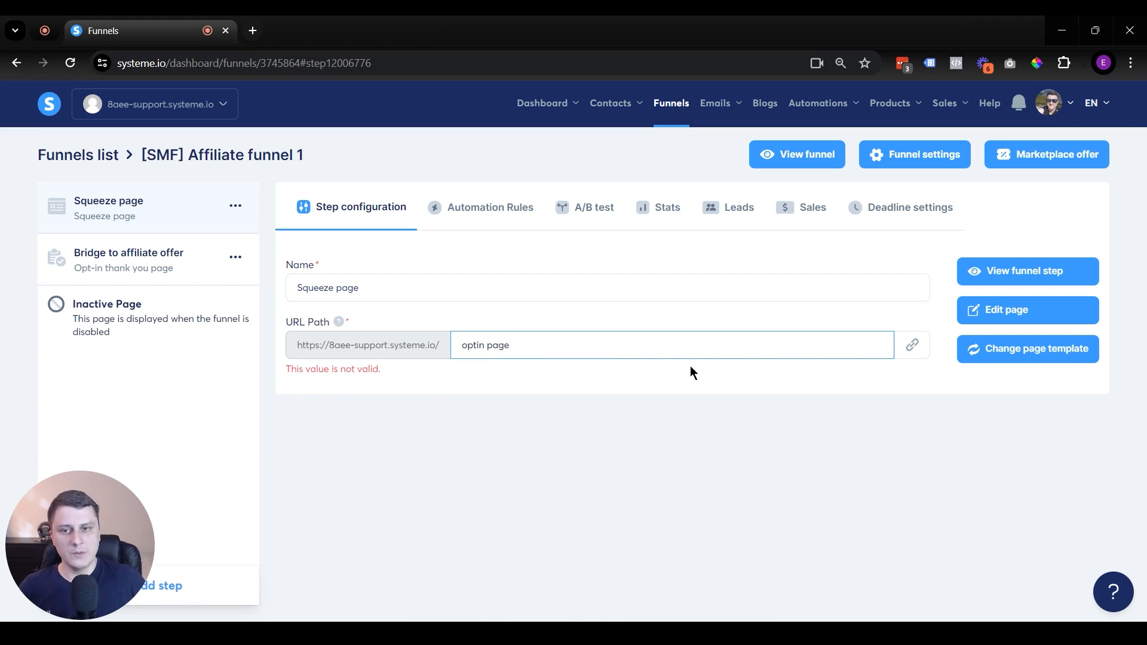
# Fix the path to optin-page, then try fu and -bun before settling back on fbb.
pyautogui.press('Backspace')
pyautogui.write('-')
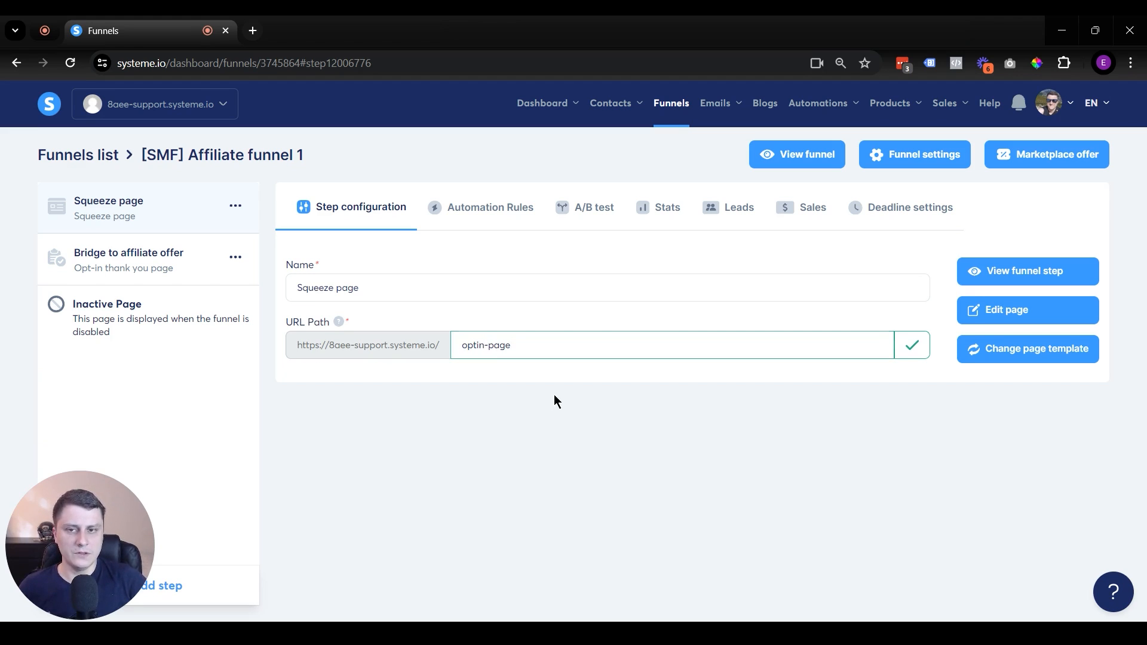
pyautogui.click(549, 347)
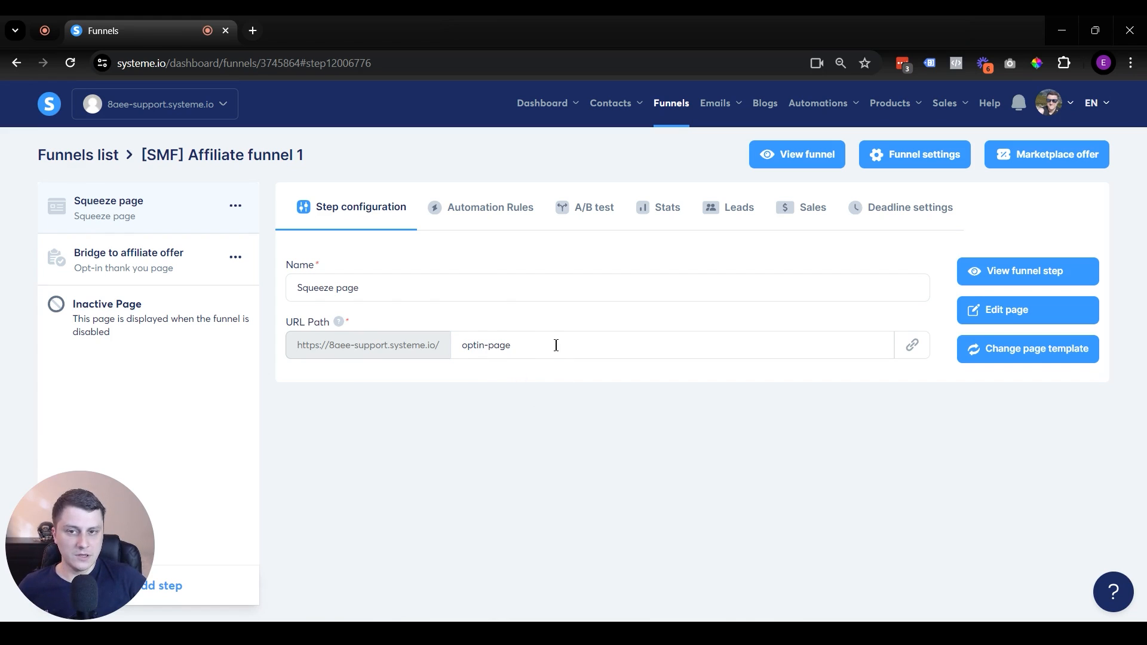
pyautogui.doubleClick(485, 345)
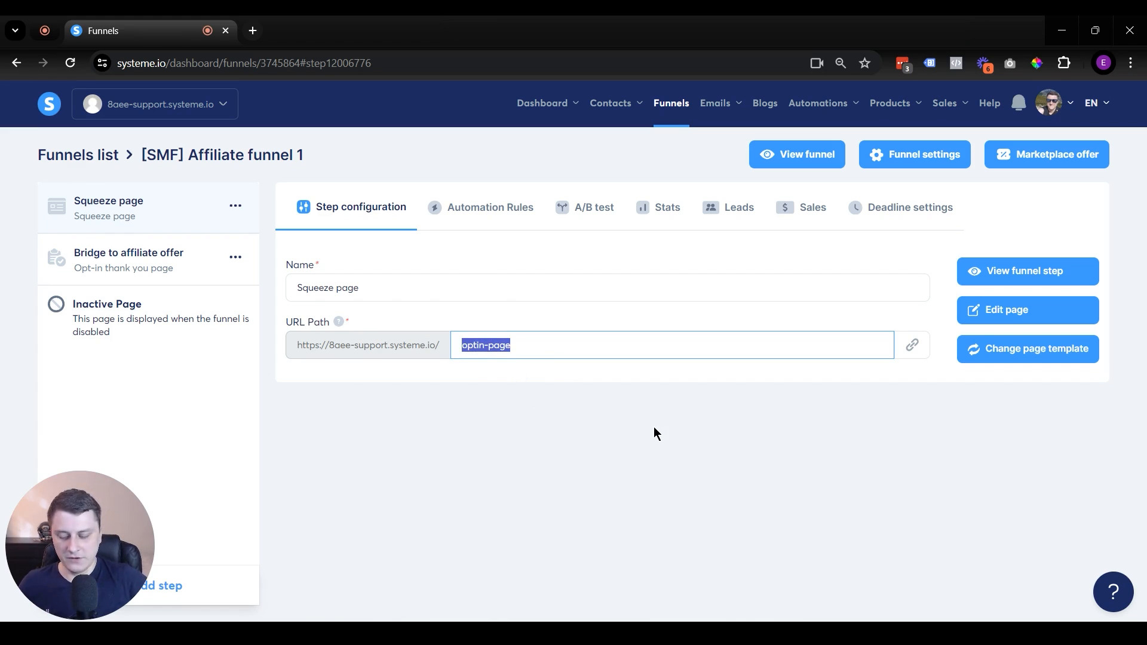
pyautogui.write('funnel-builder')
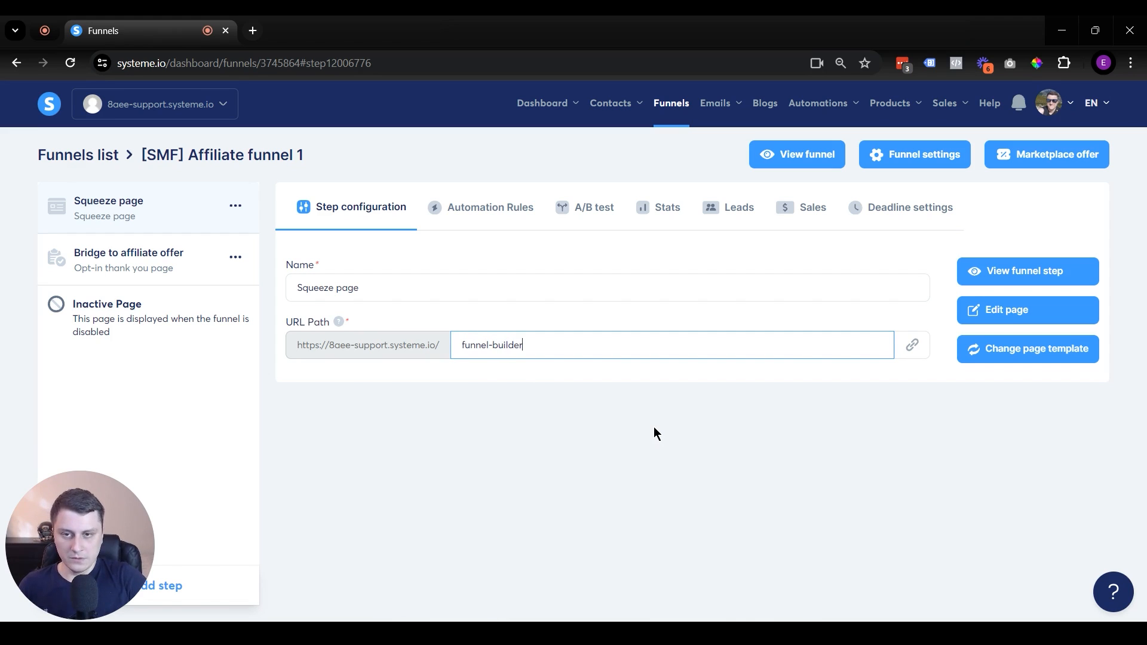
pyautogui.write('-bundle')
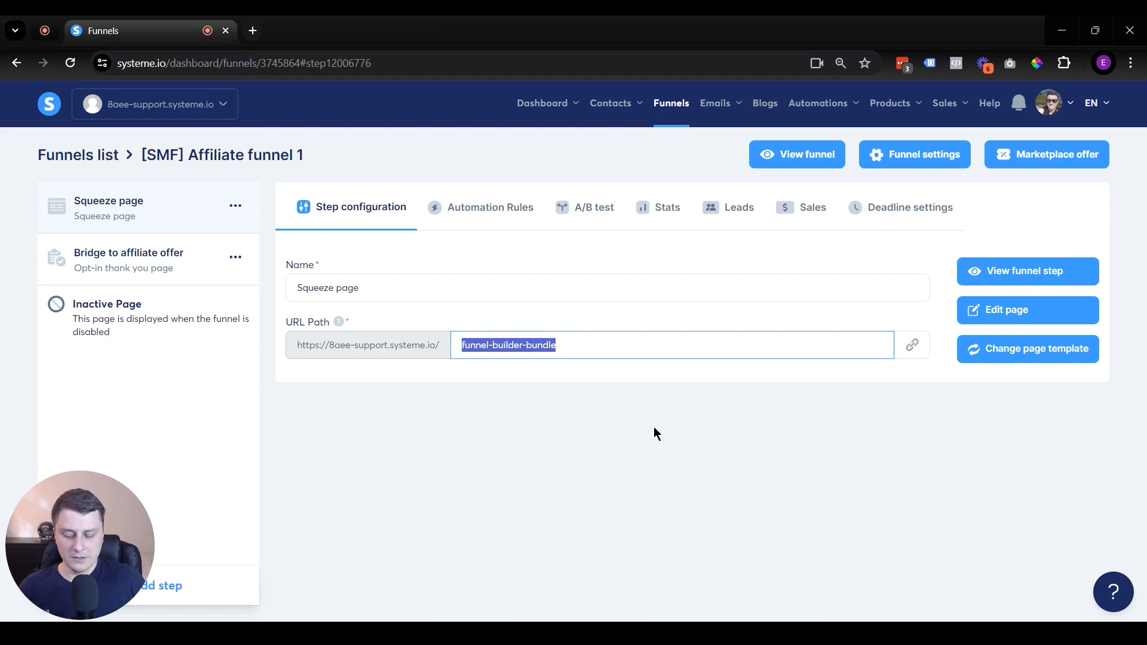
pyautogui.write('fbb')
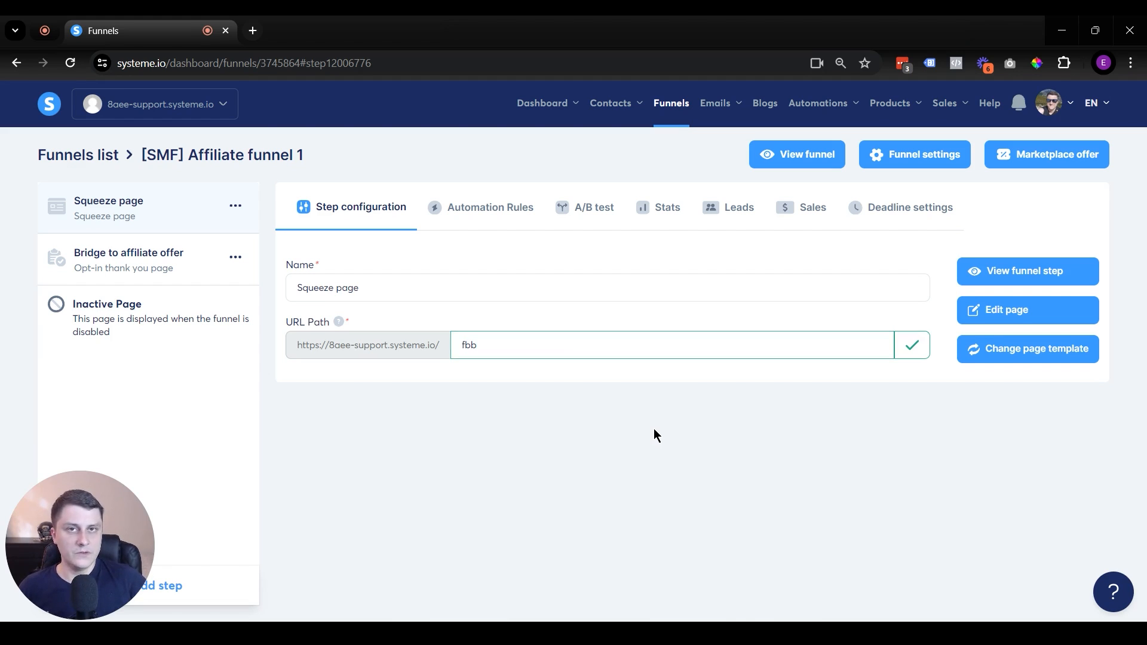
# Append junk n232323 to the path and select it for removal, leaving fbb.
pyautogui.click(523, 344)
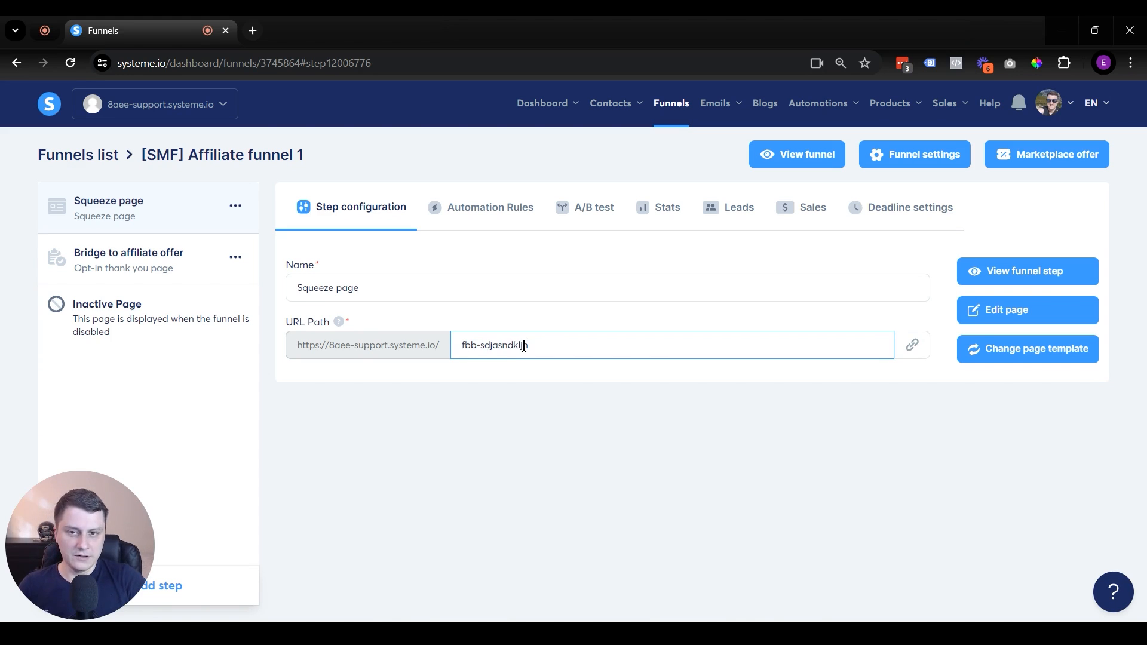
pyautogui.write('n232323')
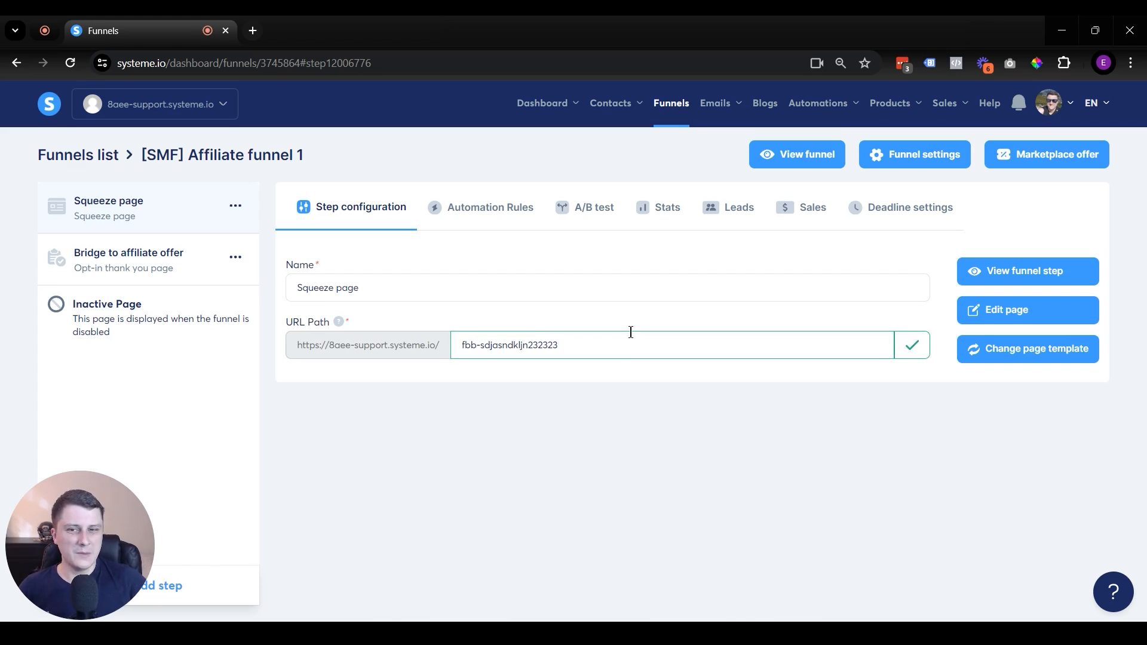
pyautogui.doubleClick(521, 344)
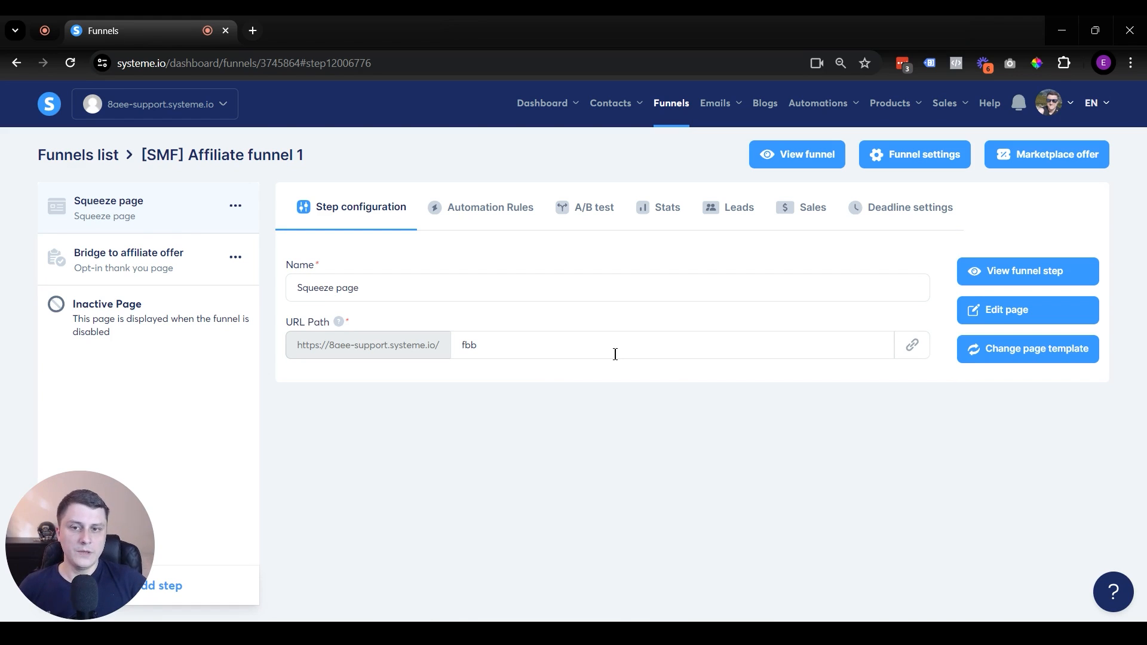
pyautogui.moveTo(180, 267)
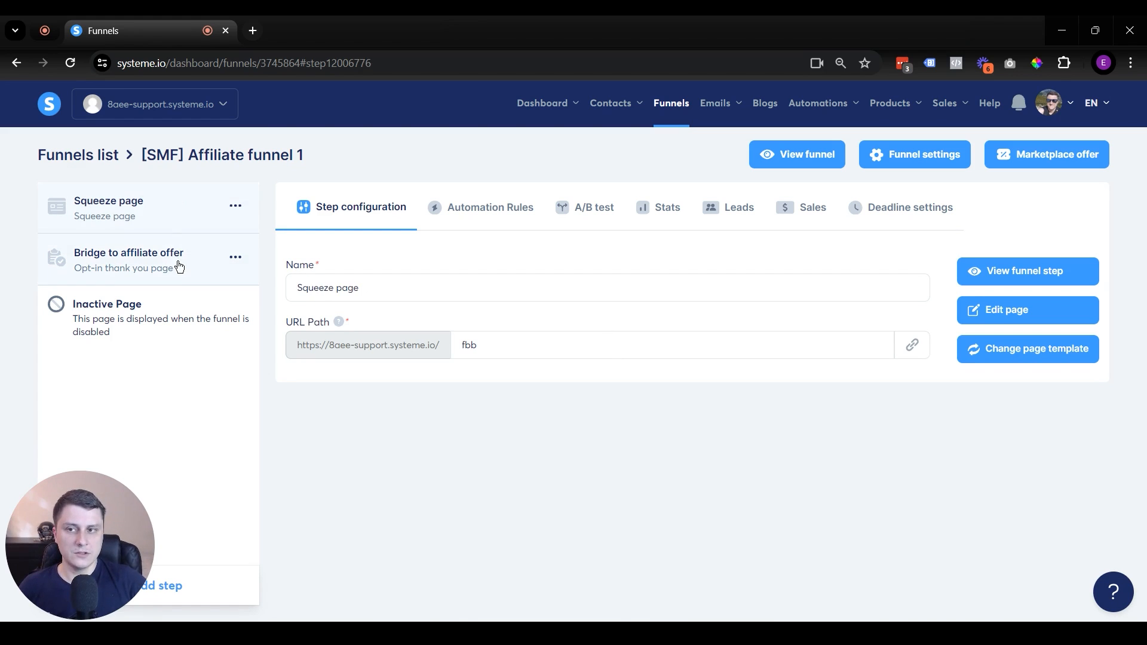
# Check the bridge step's fbb-ty slug, set the Squeeze page path to fbb-lp, then go to Blogs.
pyautogui.click(129, 253)
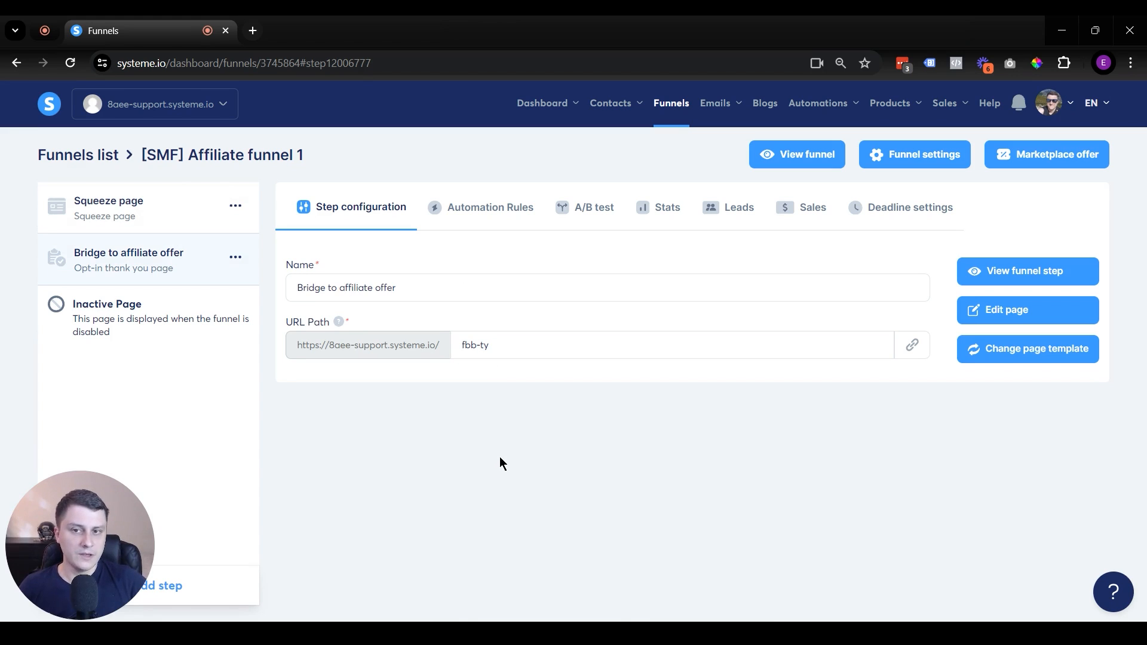
pyautogui.click(487, 345)
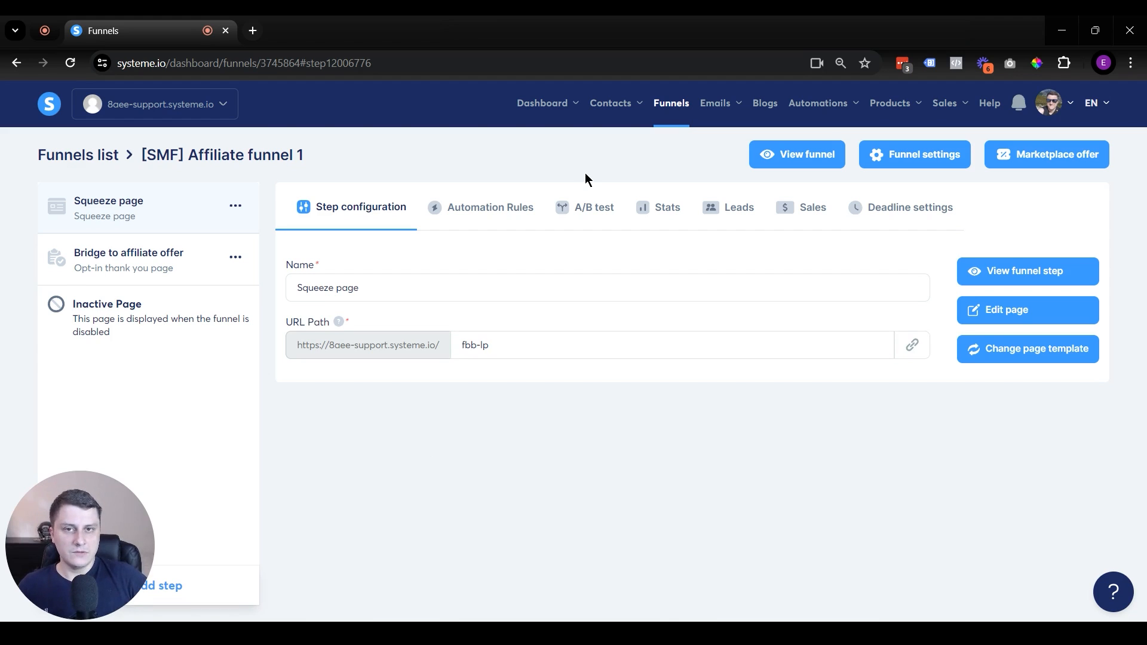
pyautogui.click(765, 103)
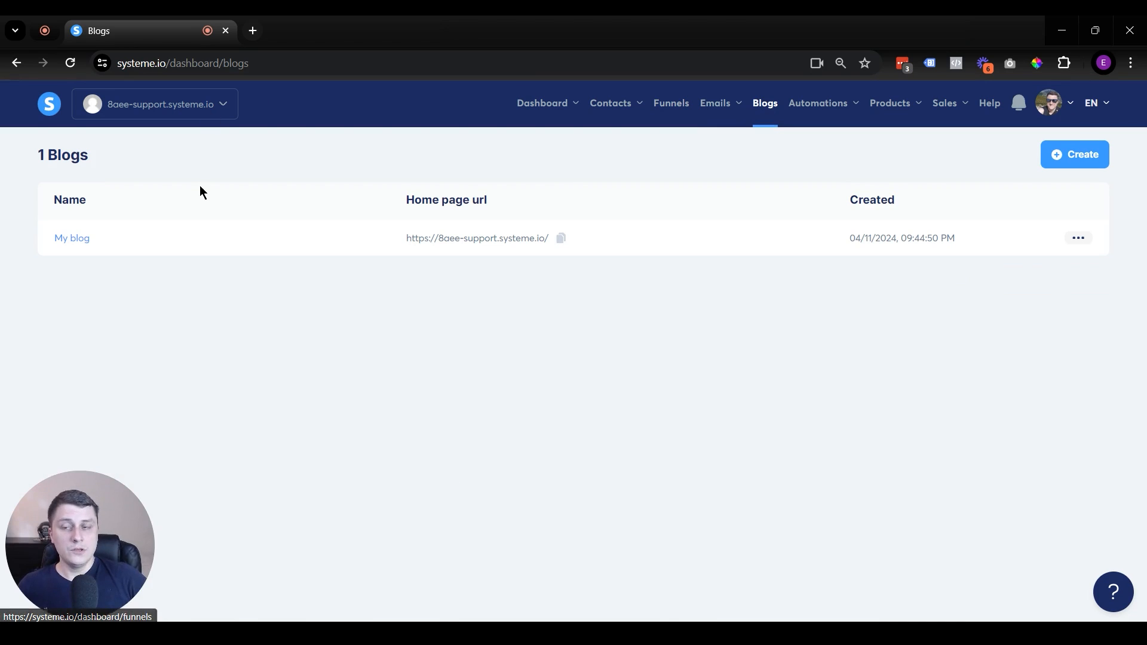
pyautogui.moveTo(215, 194)
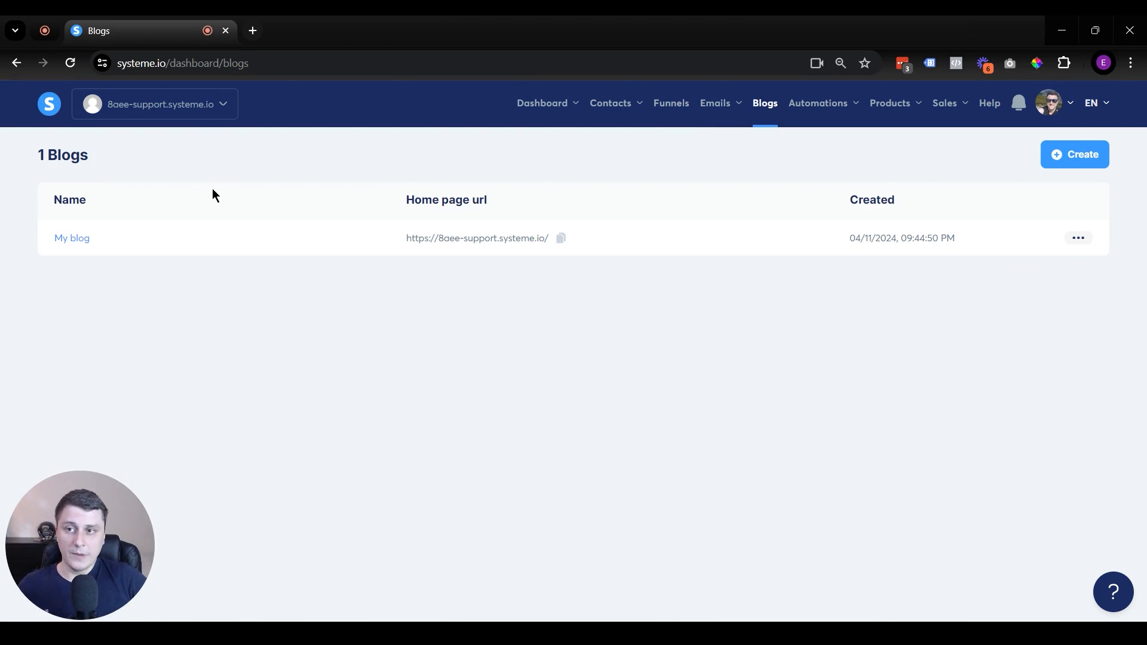
pyautogui.moveTo(66, 369)
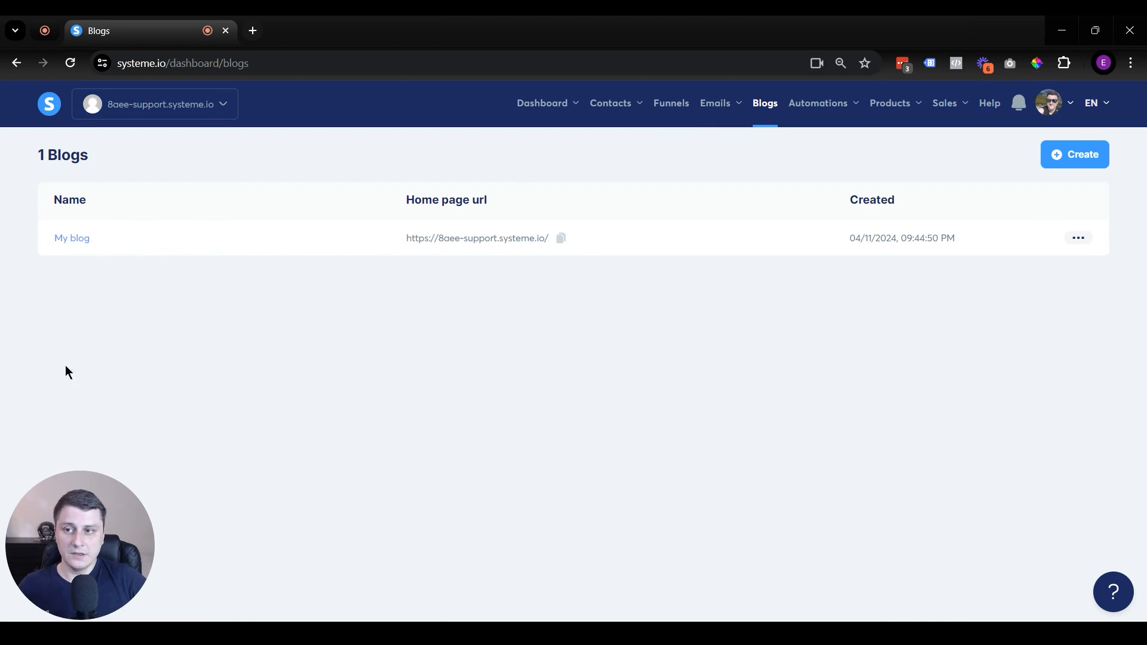
pyautogui.moveTo(84, 335)
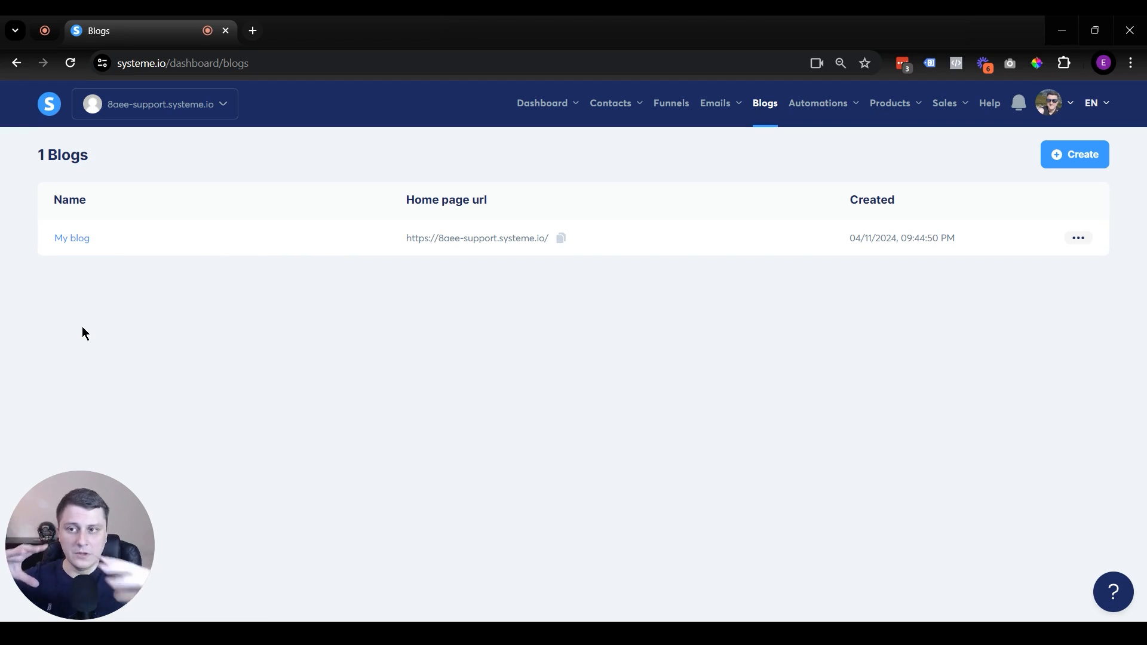
pyautogui.moveTo(151, 358)
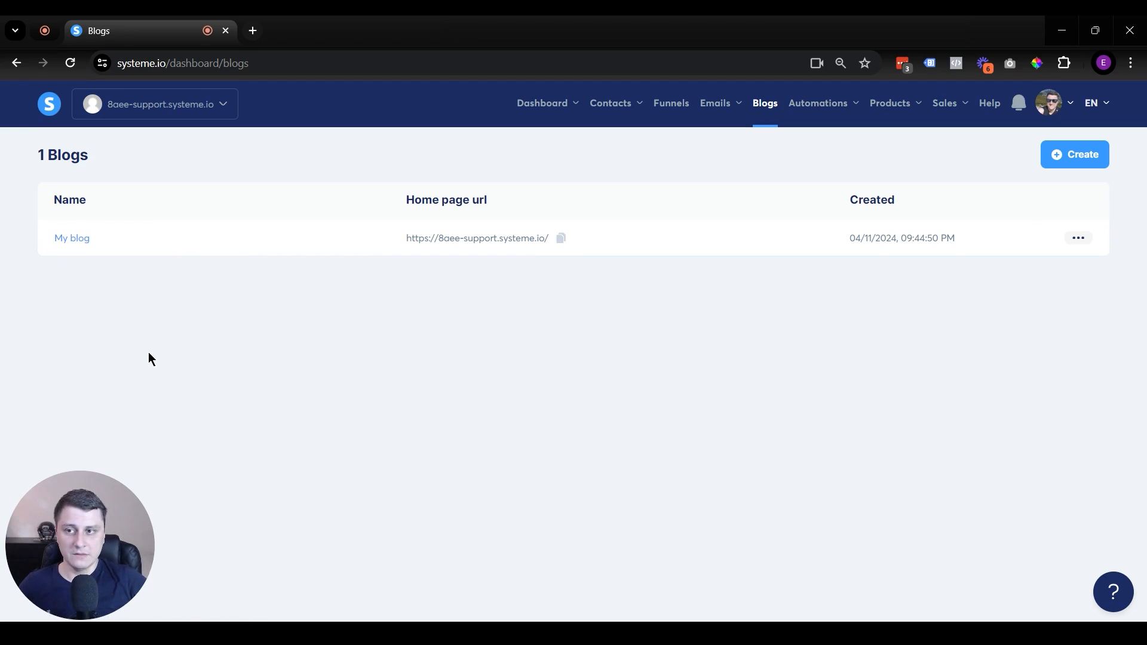
# Open My blog's settings showing its name, domain and empty URL path.
pyautogui.click(1078, 237)
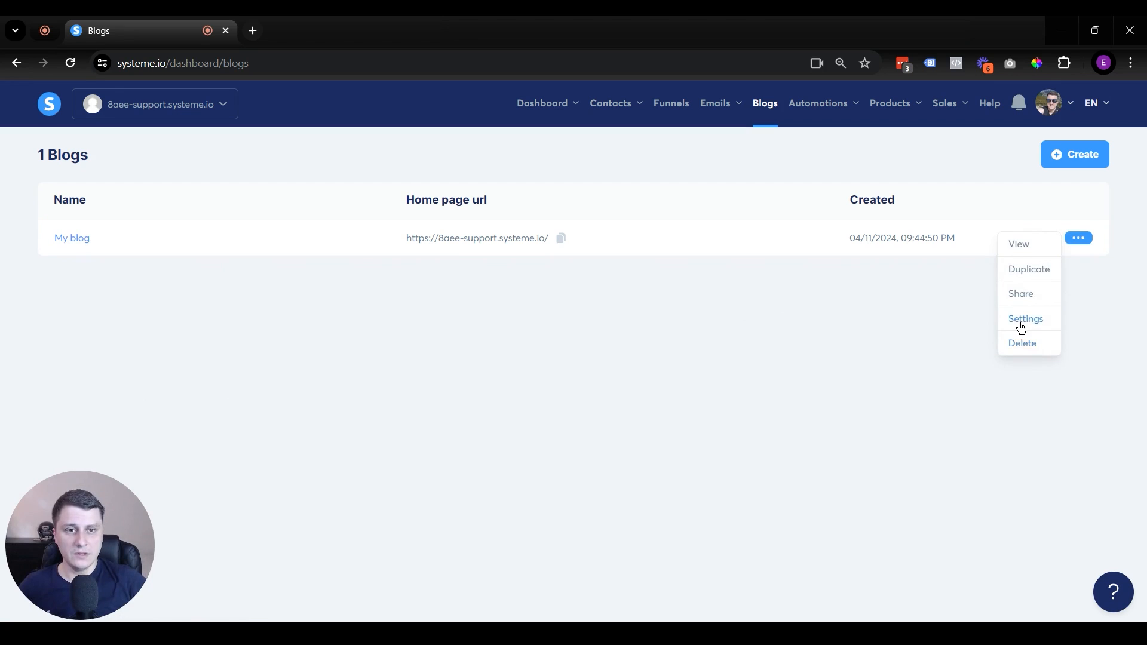
pyautogui.click(1025, 318)
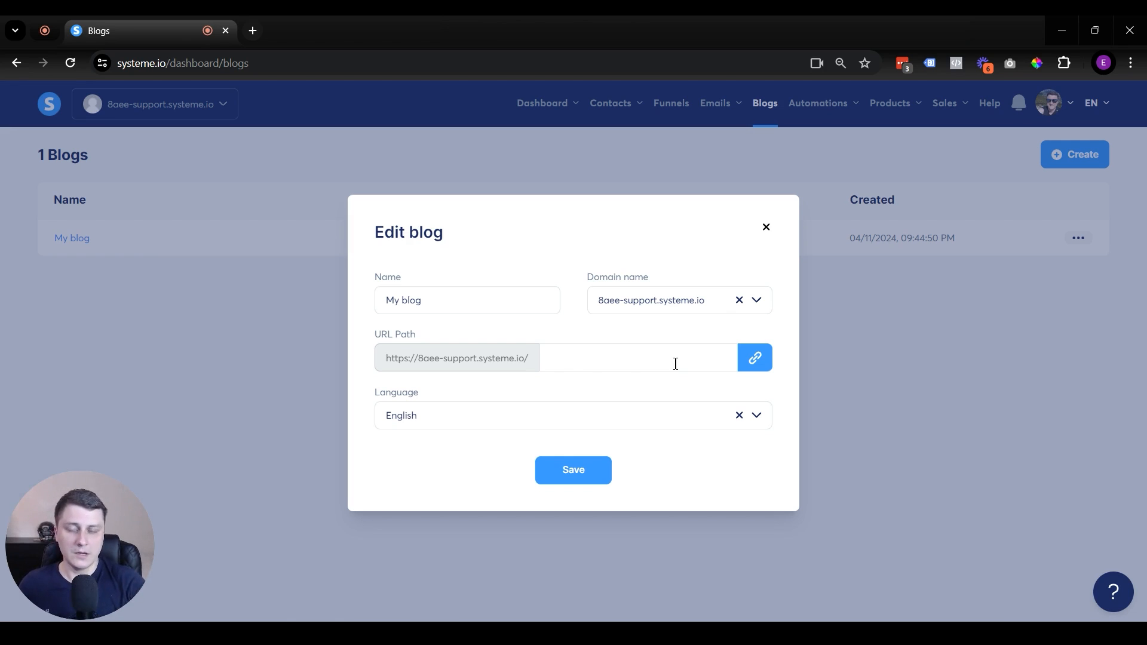
pyautogui.moveTo(766, 227)
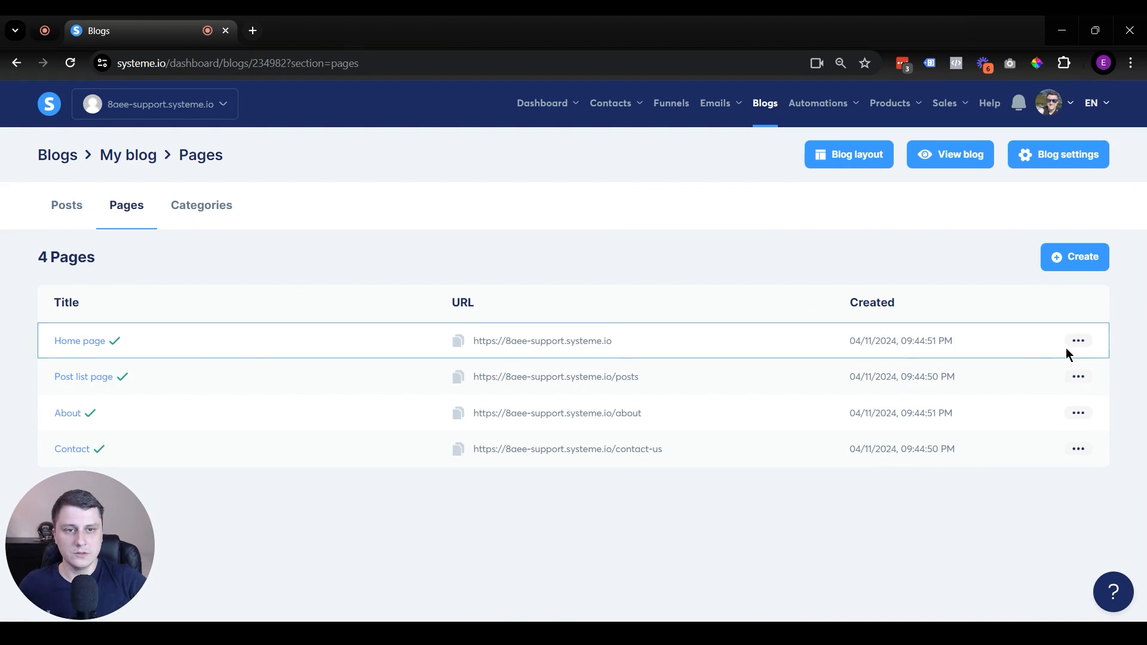
pyautogui.click(1078, 341)
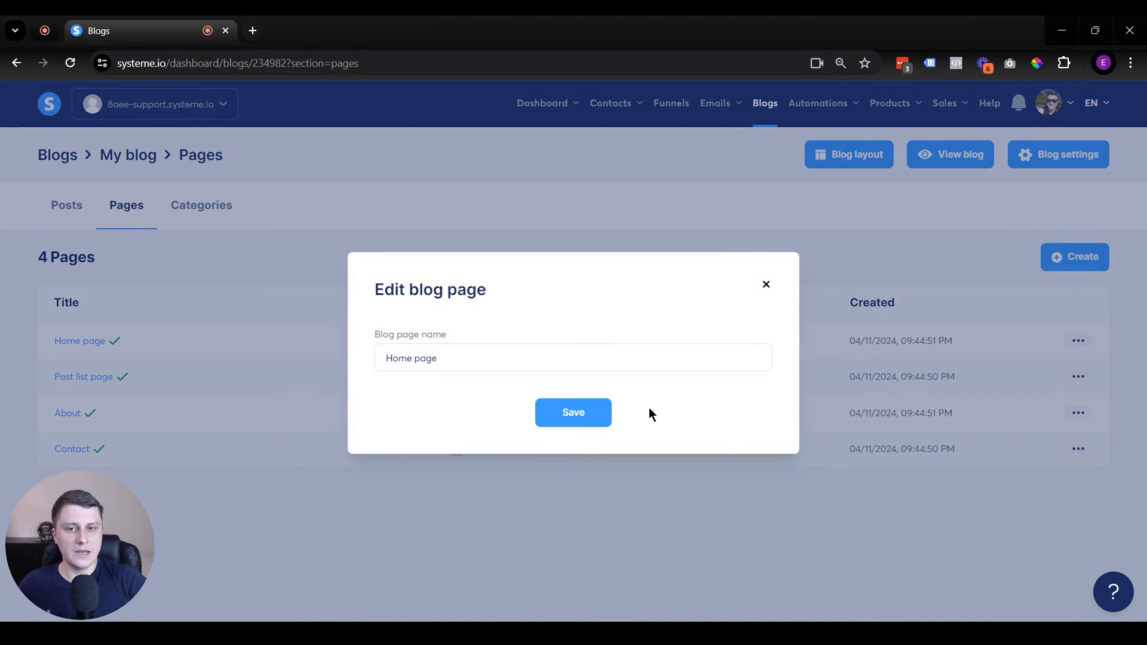
pyautogui.moveTo(842, 270)
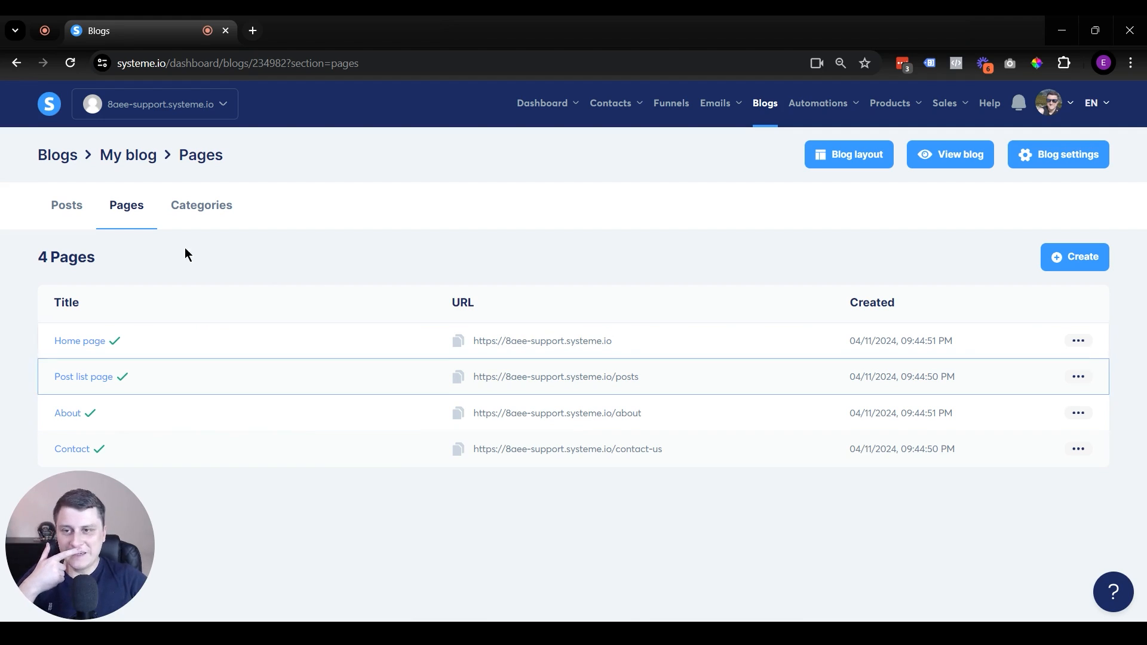
pyautogui.moveTo(74, 402)
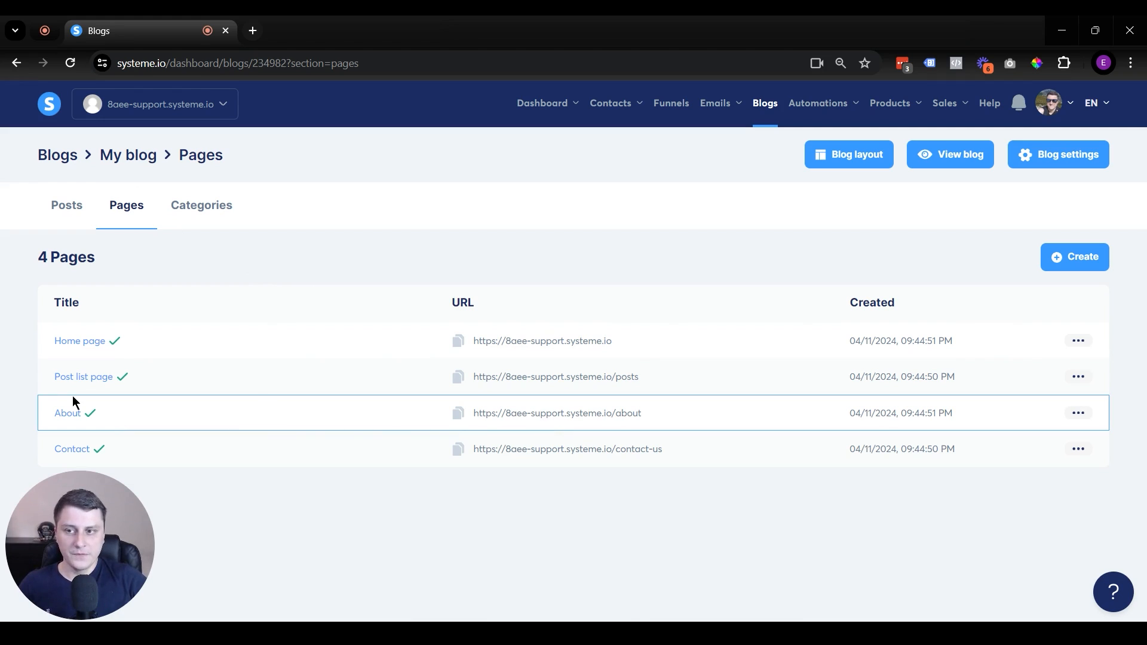
pyautogui.moveTo(245, 387)
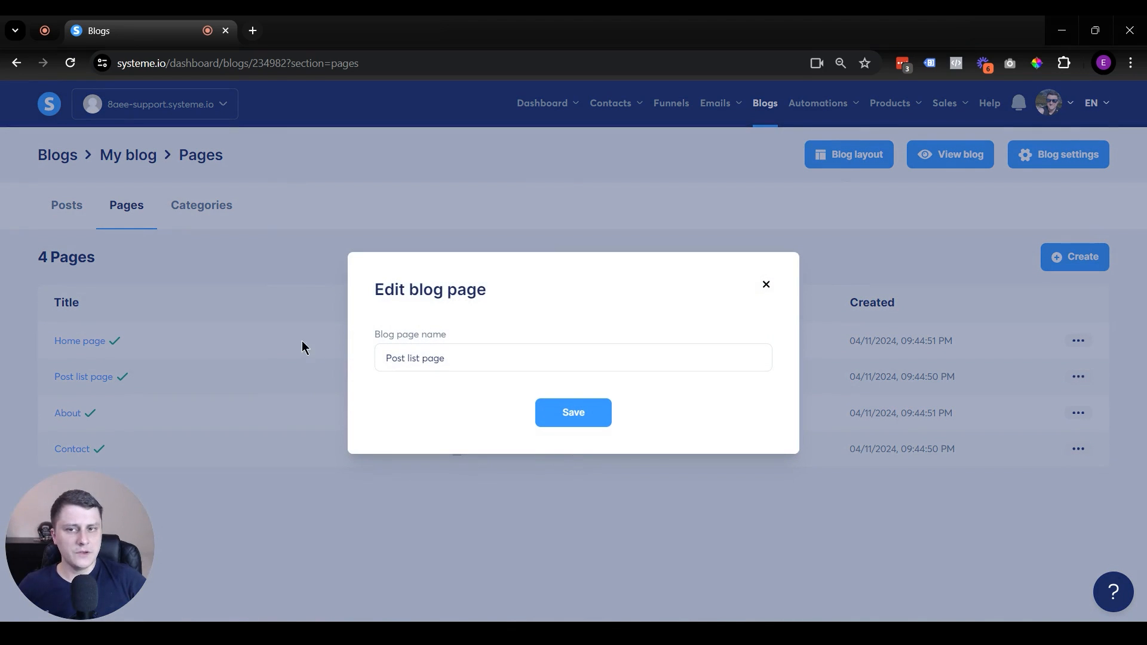
pyautogui.moveTo(766, 285)
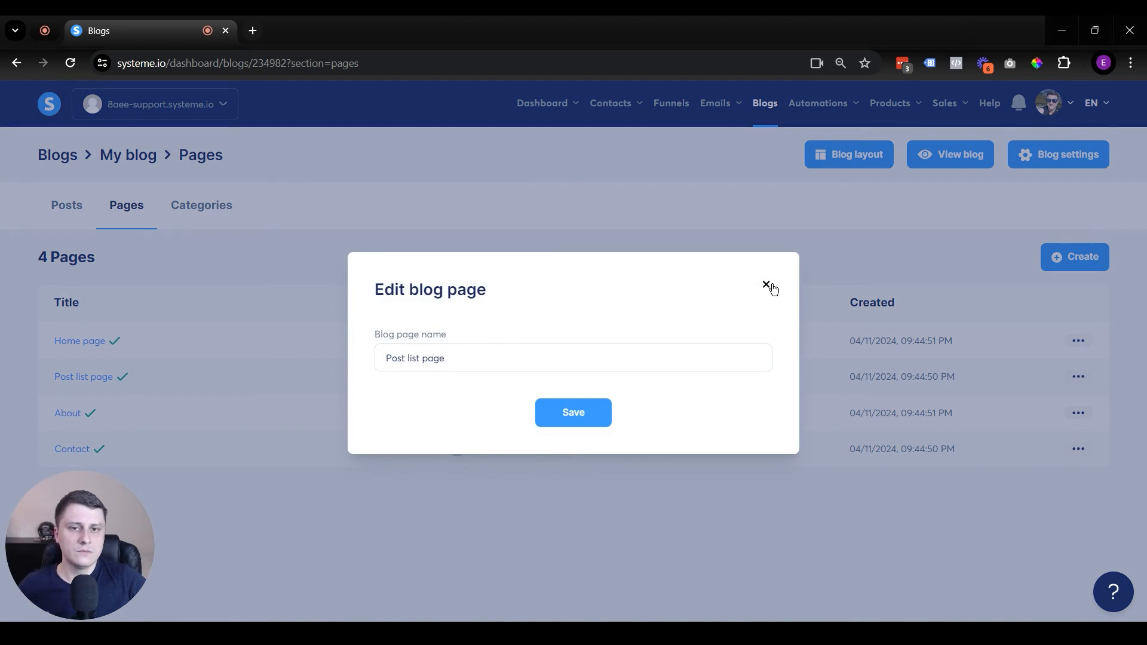
pyautogui.click(765, 285)
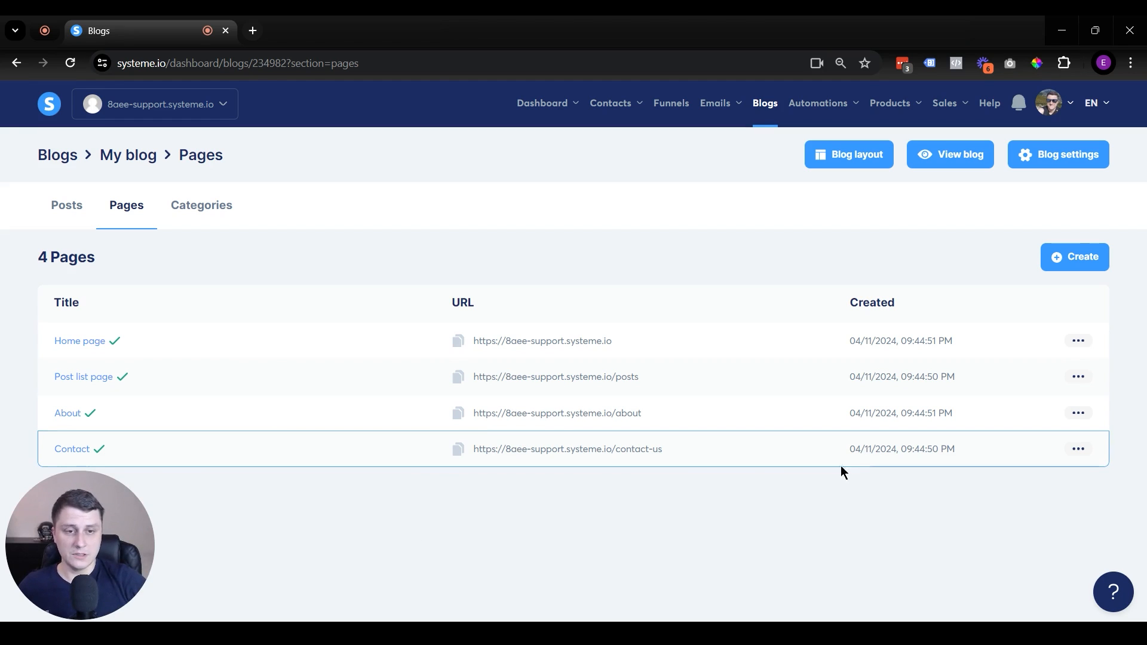
# Change the Contact page's URL path from contact-us to contact and save.
pyautogui.click(1078, 448)
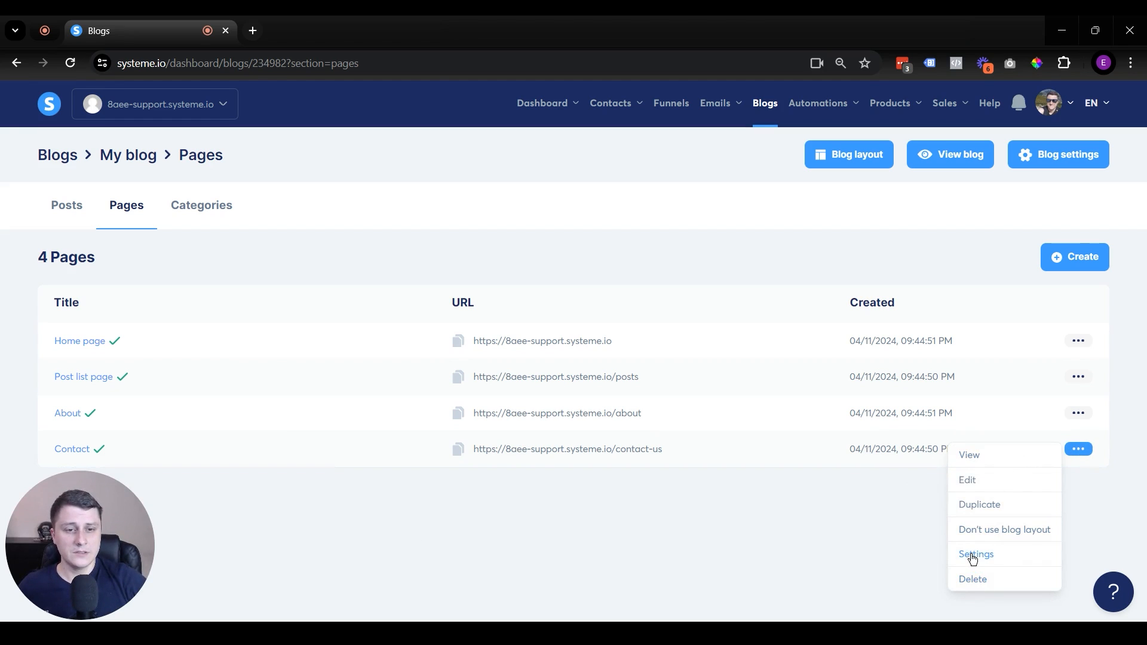
pyautogui.click(978, 555)
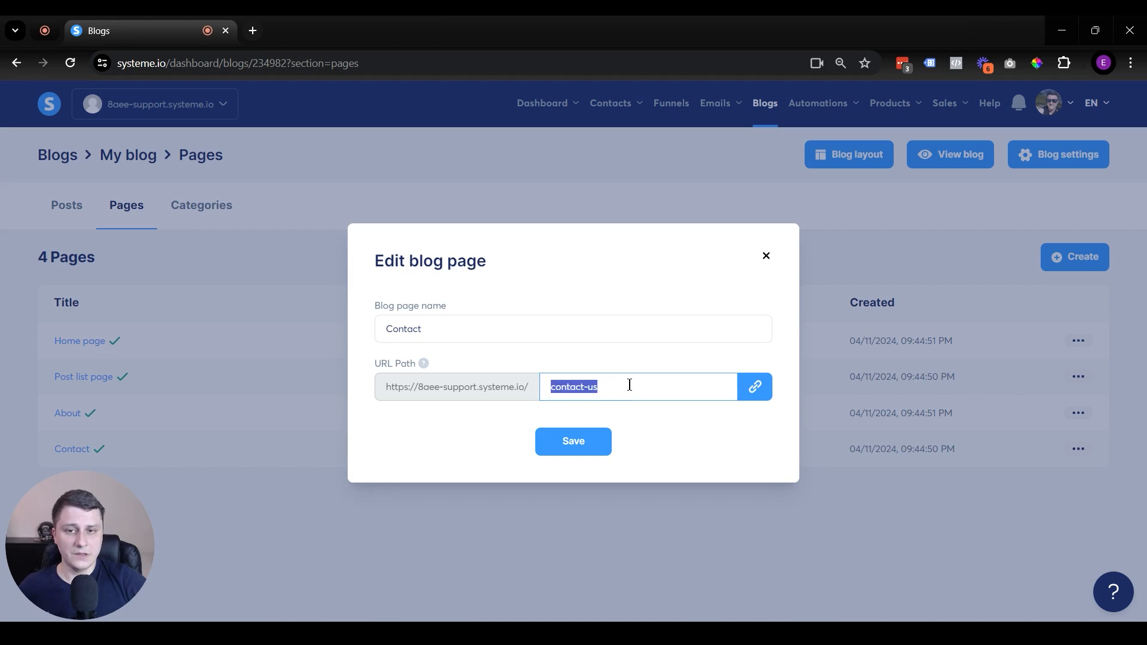
pyautogui.write('contact')
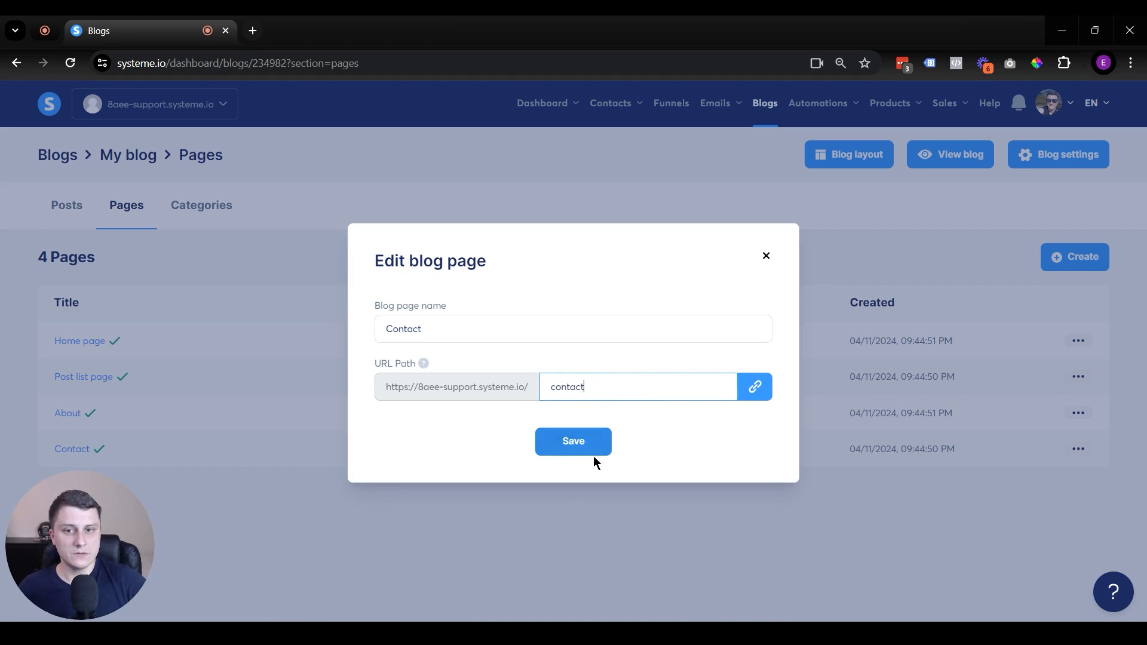
pyautogui.click(573, 442)
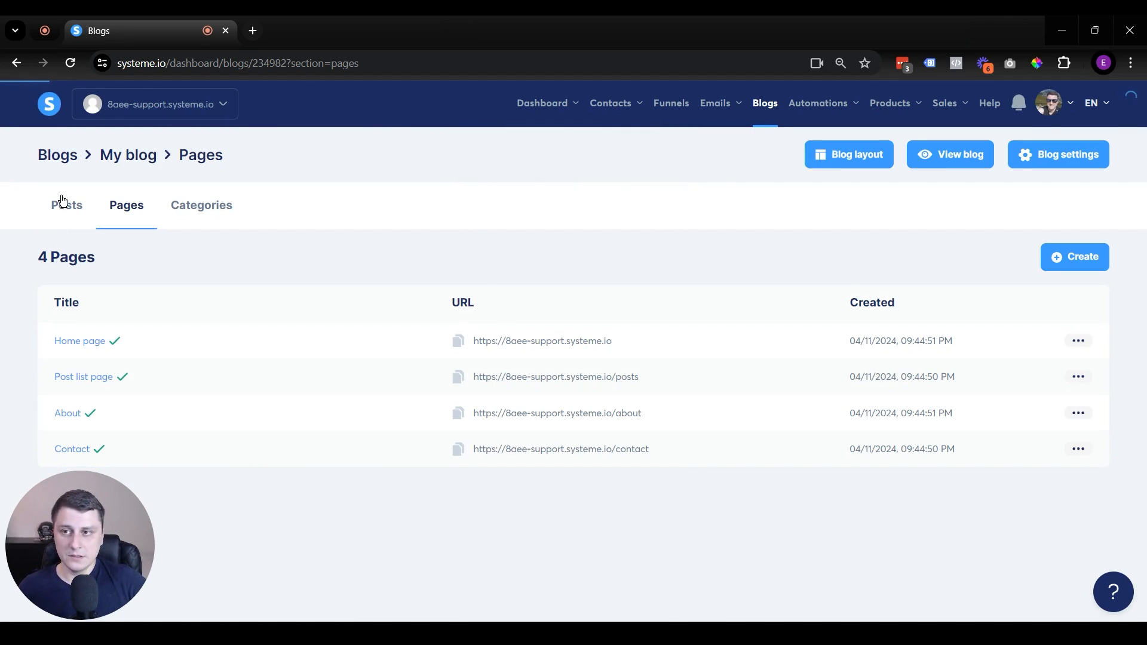
# Open the settings of the first blog post, Sed ut perspiciatis unde omnis iste natus.
pyautogui.click(65, 206)
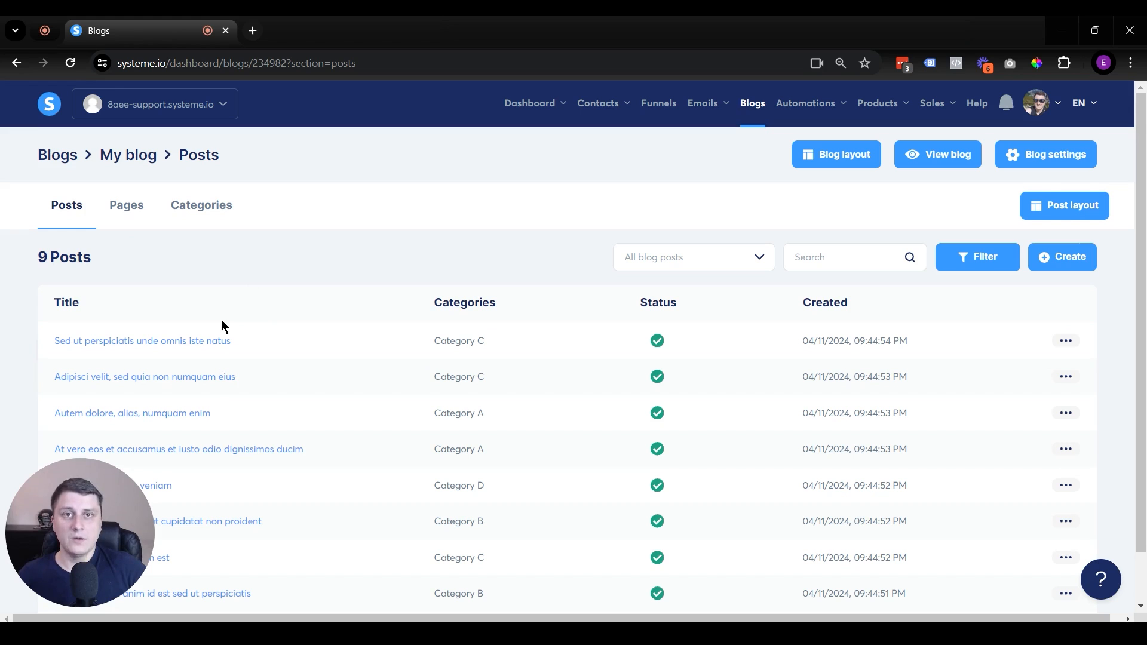
pyautogui.scroll(-3)
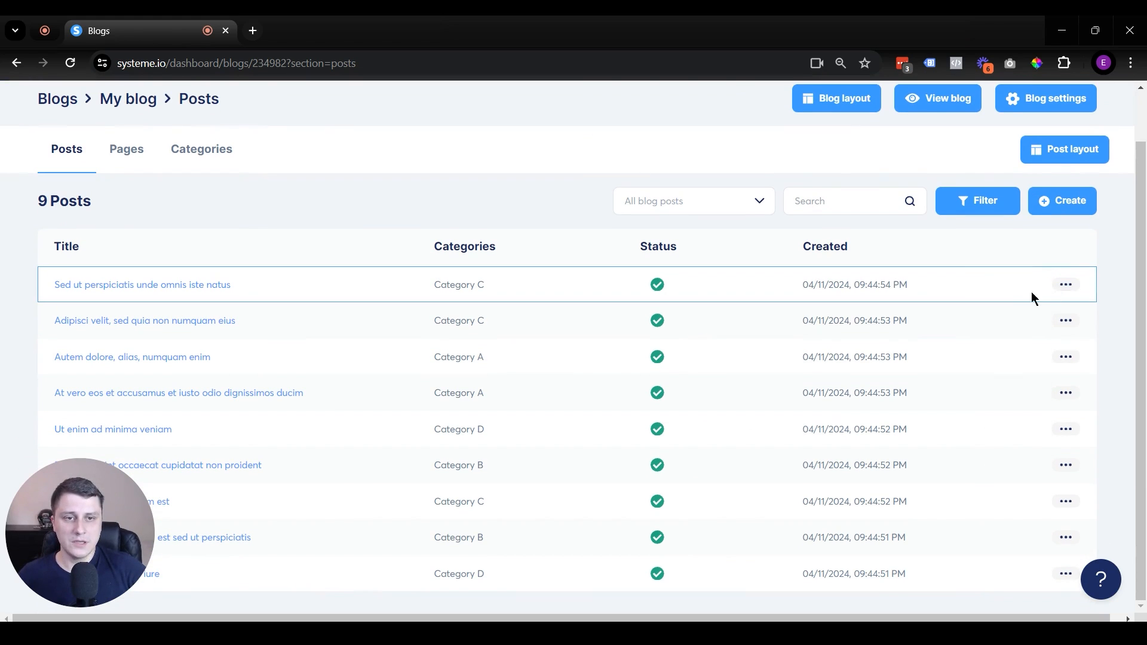
pyautogui.click(1066, 285)
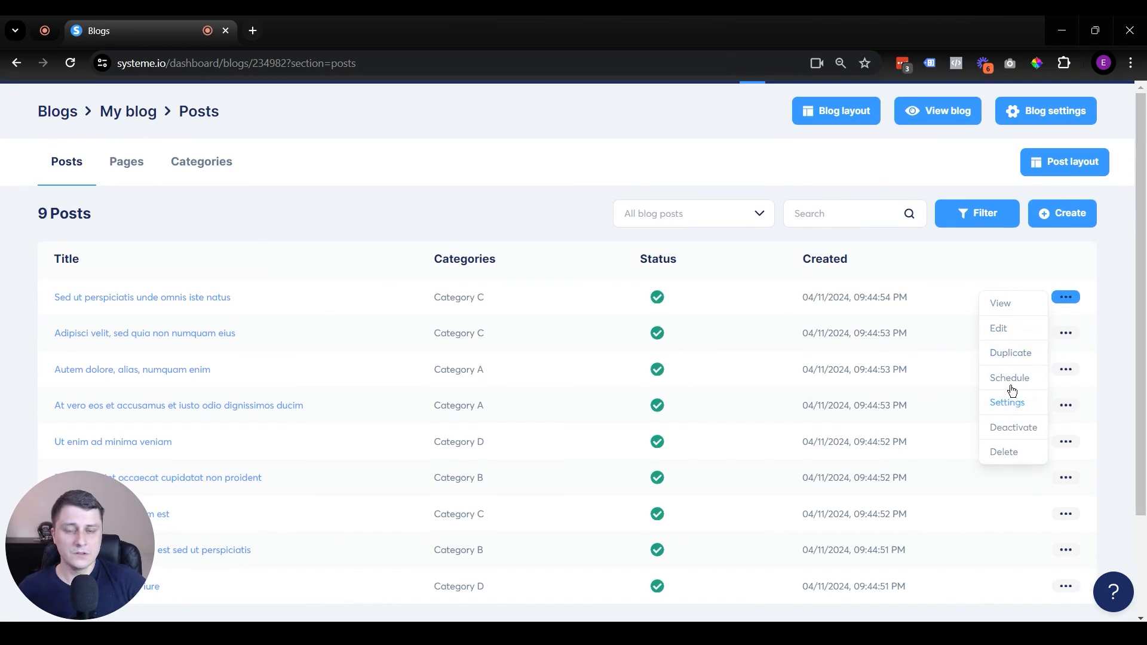
pyautogui.click(998, 327)
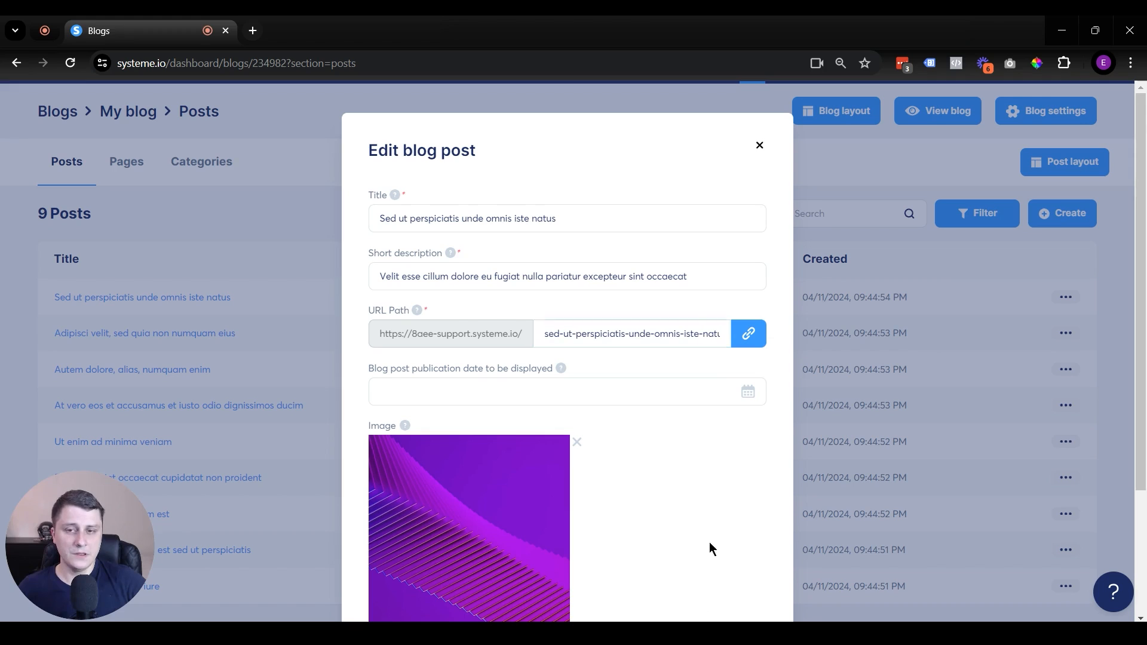
pyautogui.moveTo(760, 145)
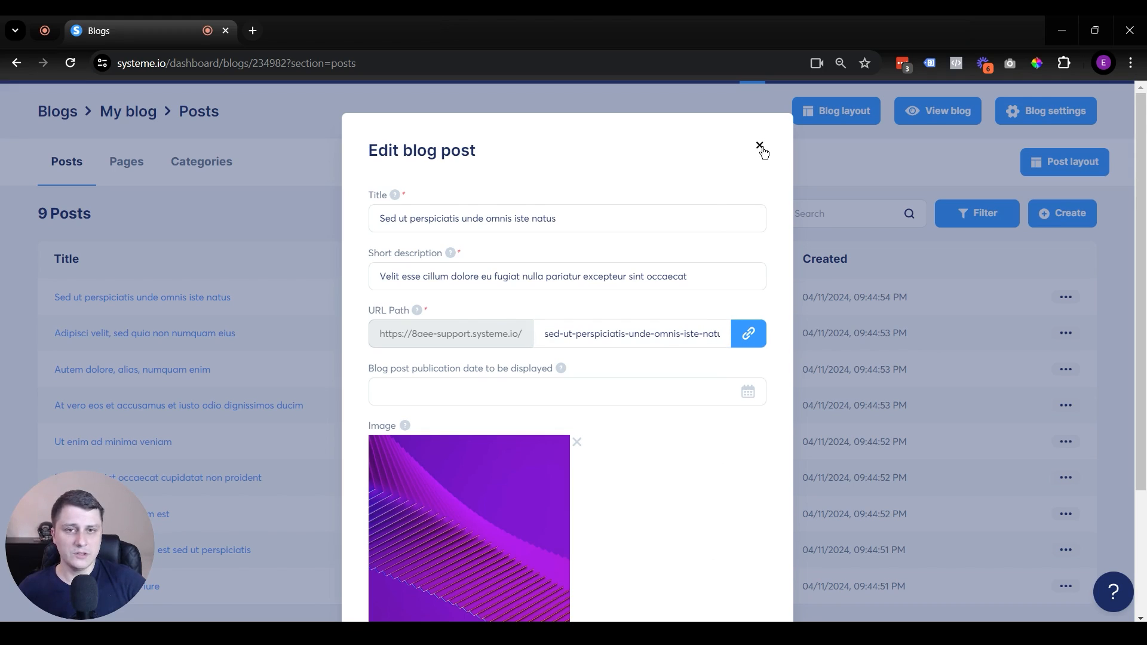